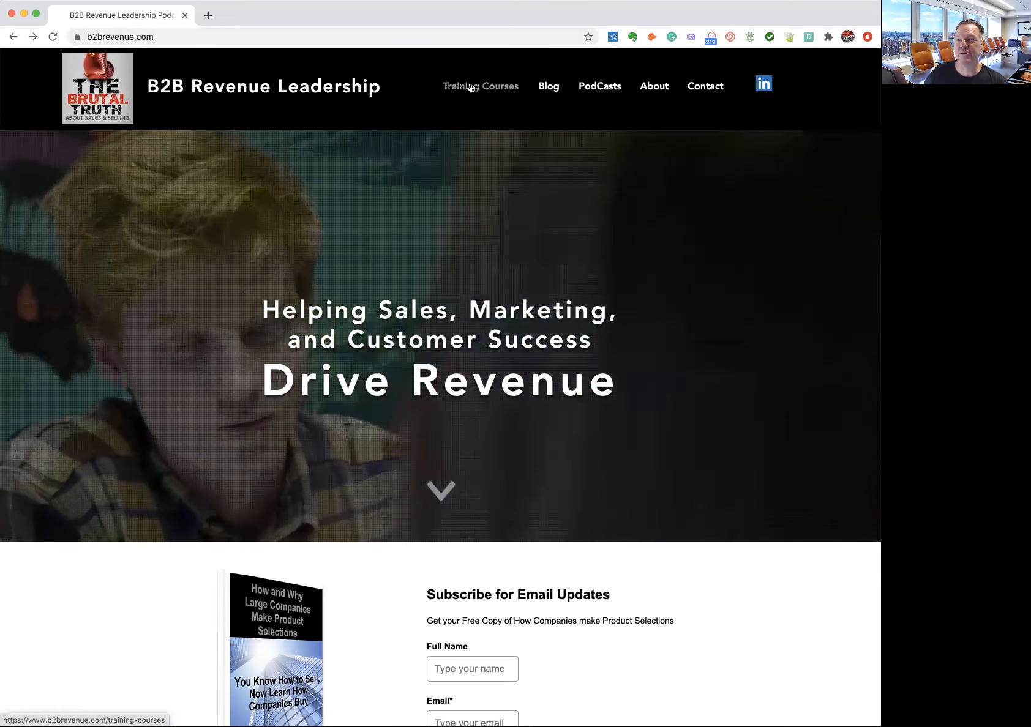
Go to the b2brevenue.com Training Courses page and scroll down to the course tiles
click(481, 86)
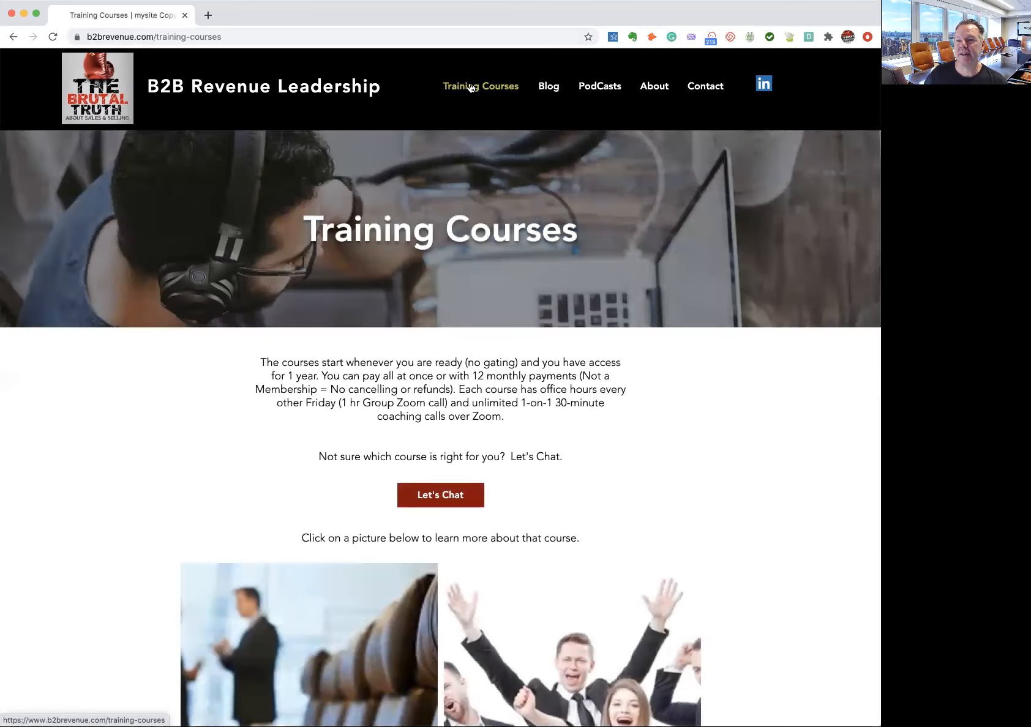
scroll(down, 3)
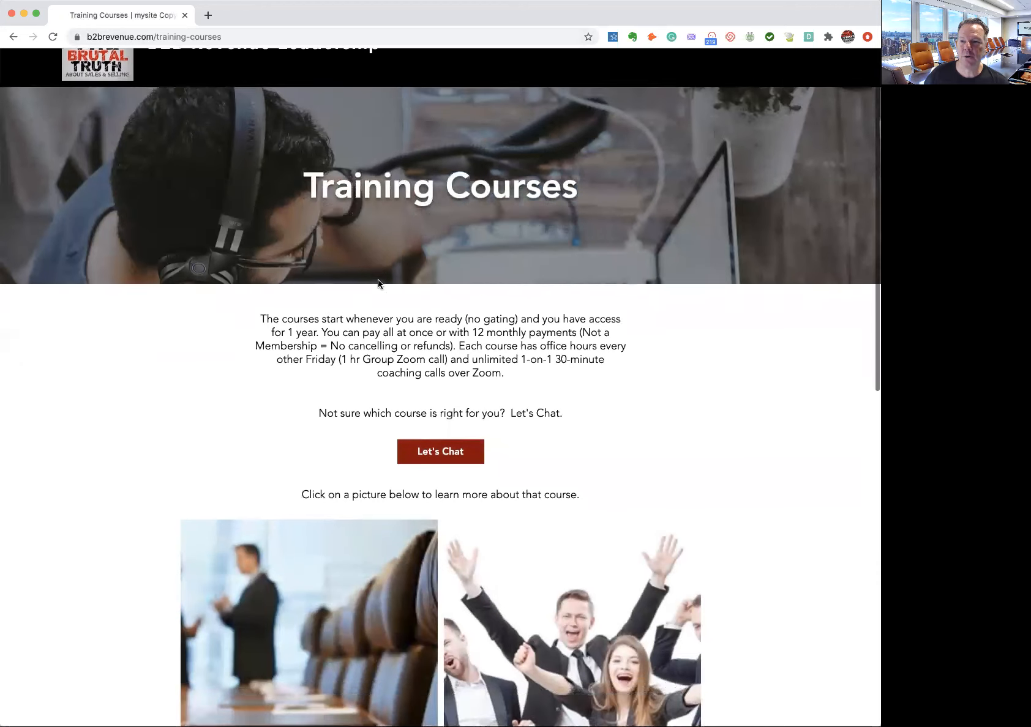
scroll(down, 3)
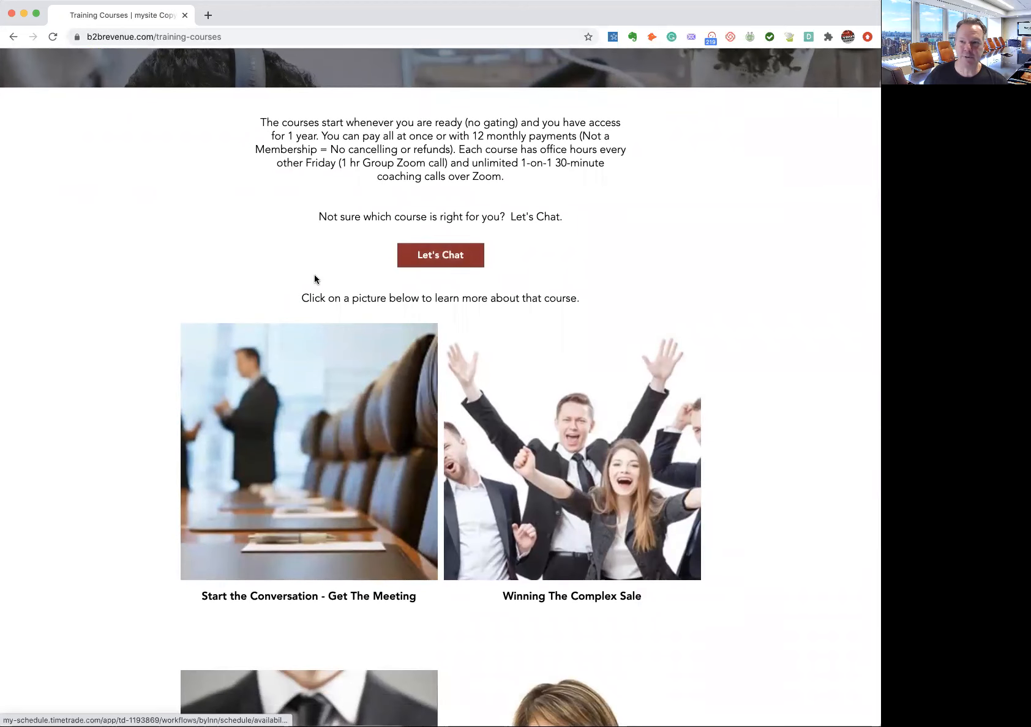
scroll(down, 3)
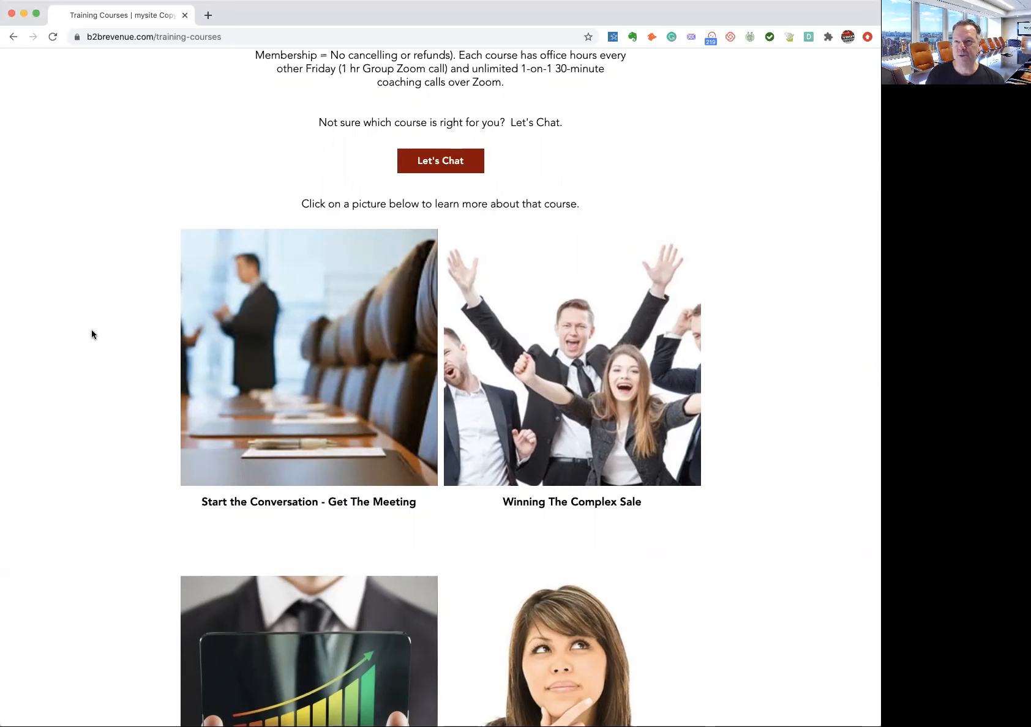
scroll(down, 3)
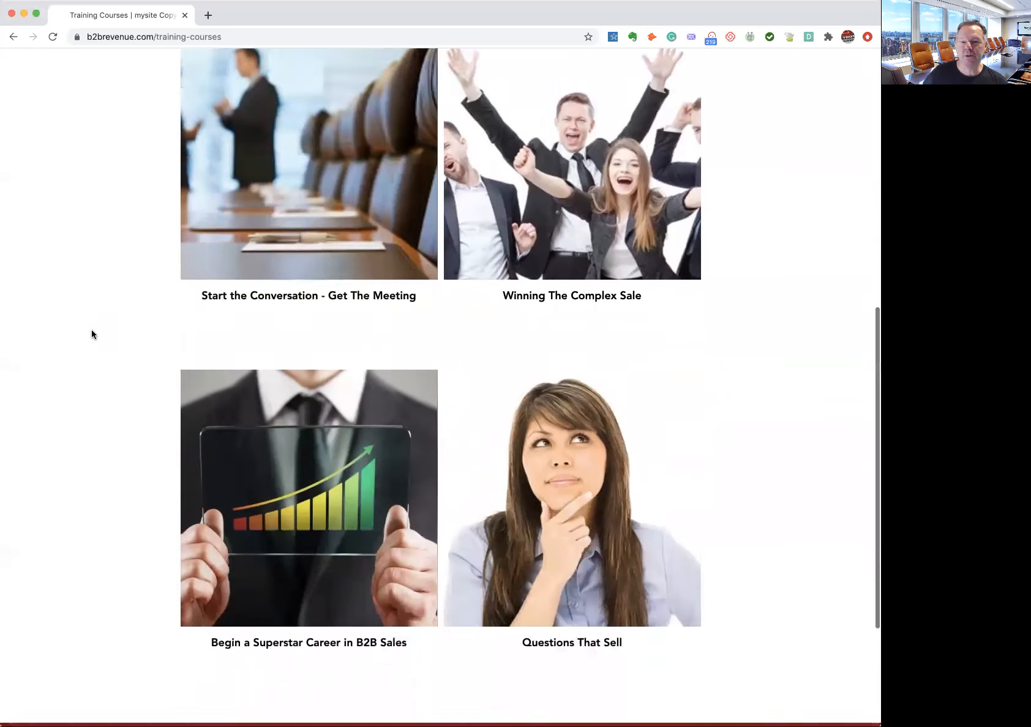
scroll(down, 3)
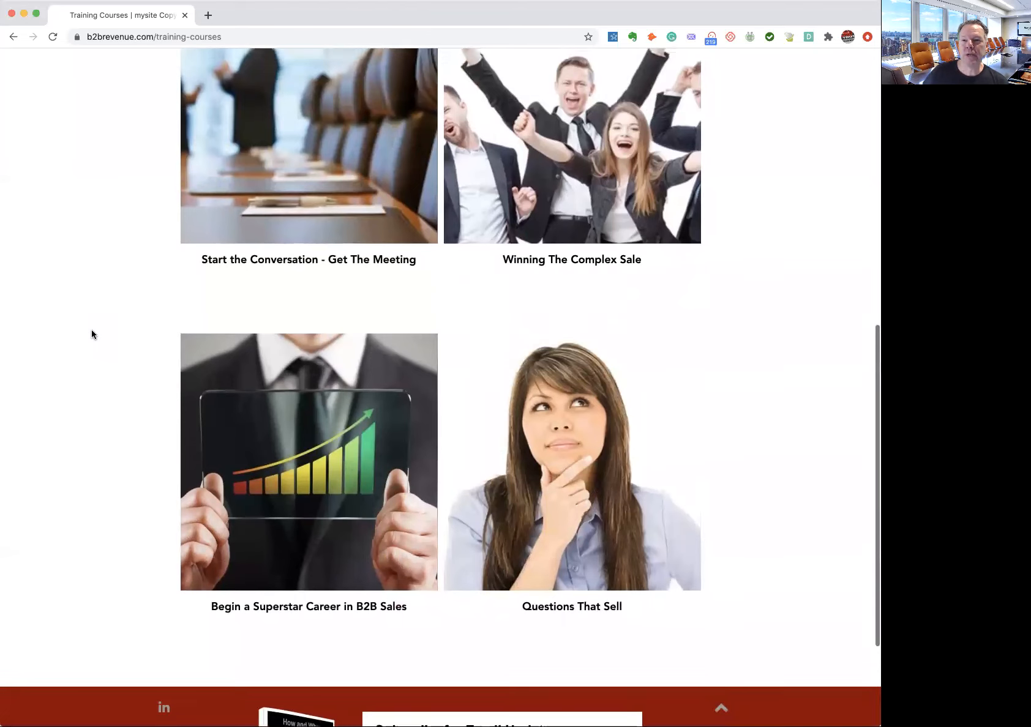
scroll(up, 3)
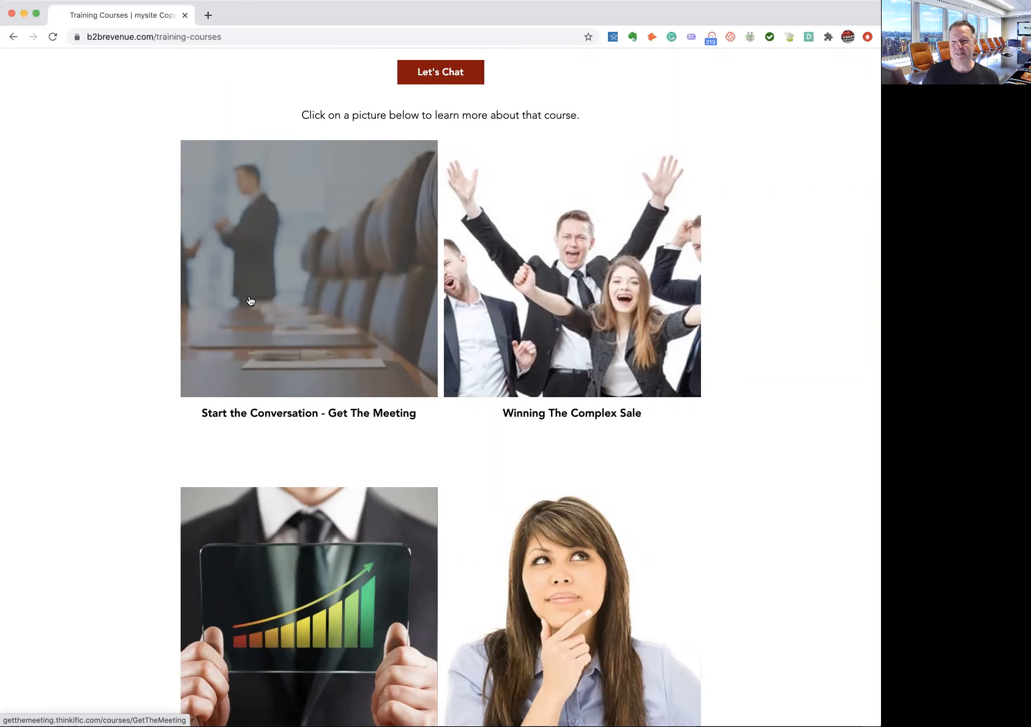
scroll(down, 3)
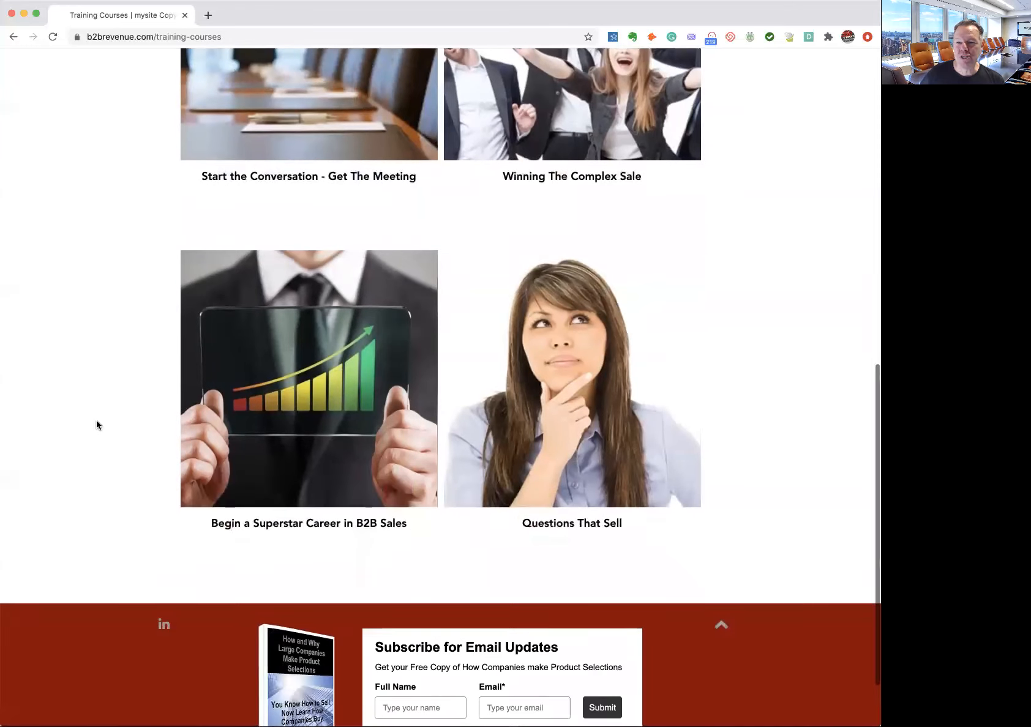
mouse_move(196, 428)
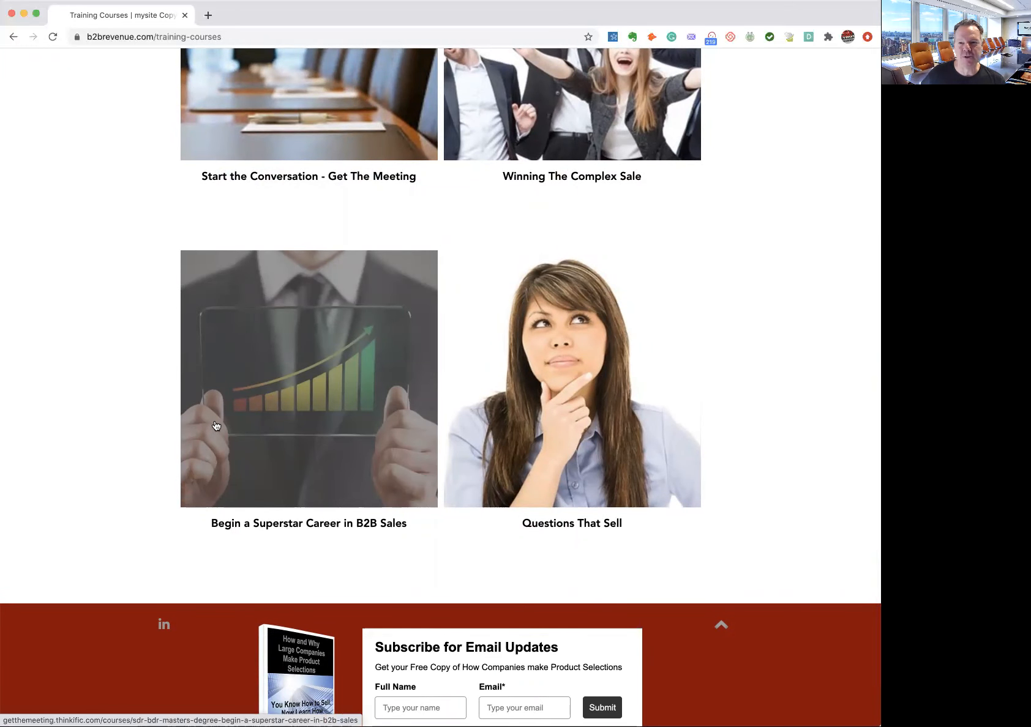
mouse_move(541, 409)
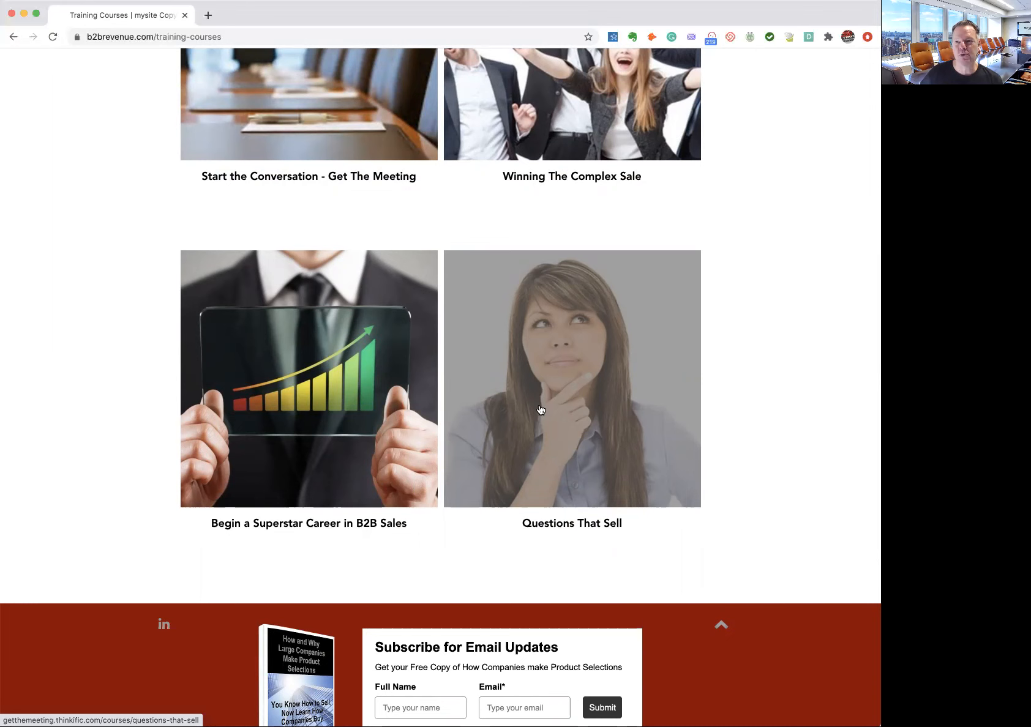
scroll(up, 3)
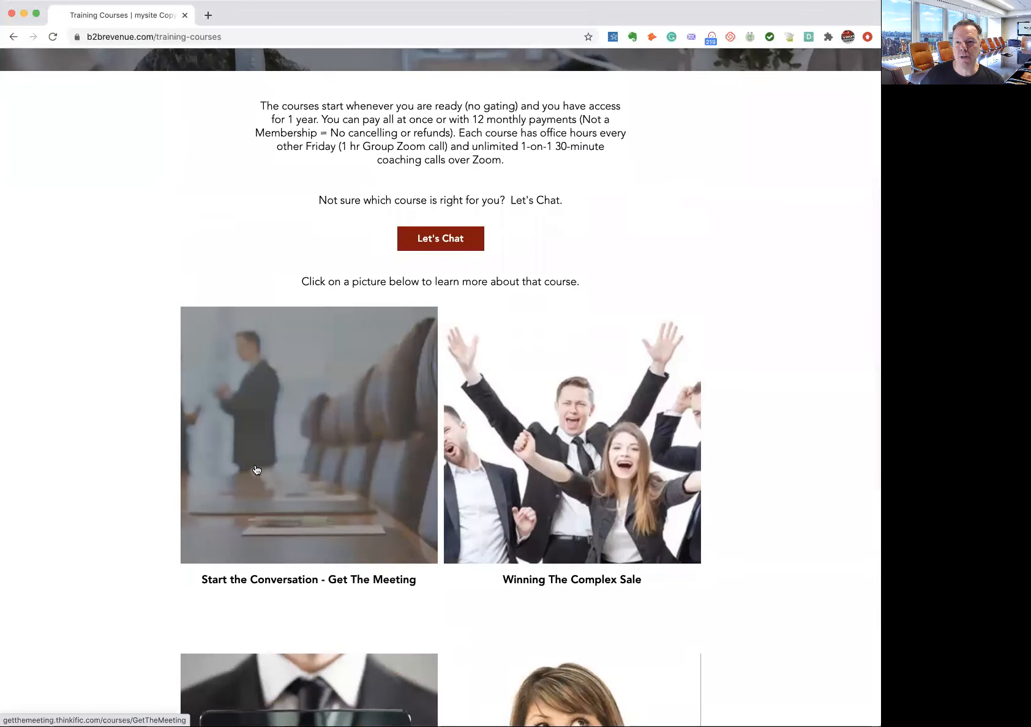
mouse_move(551, 405)
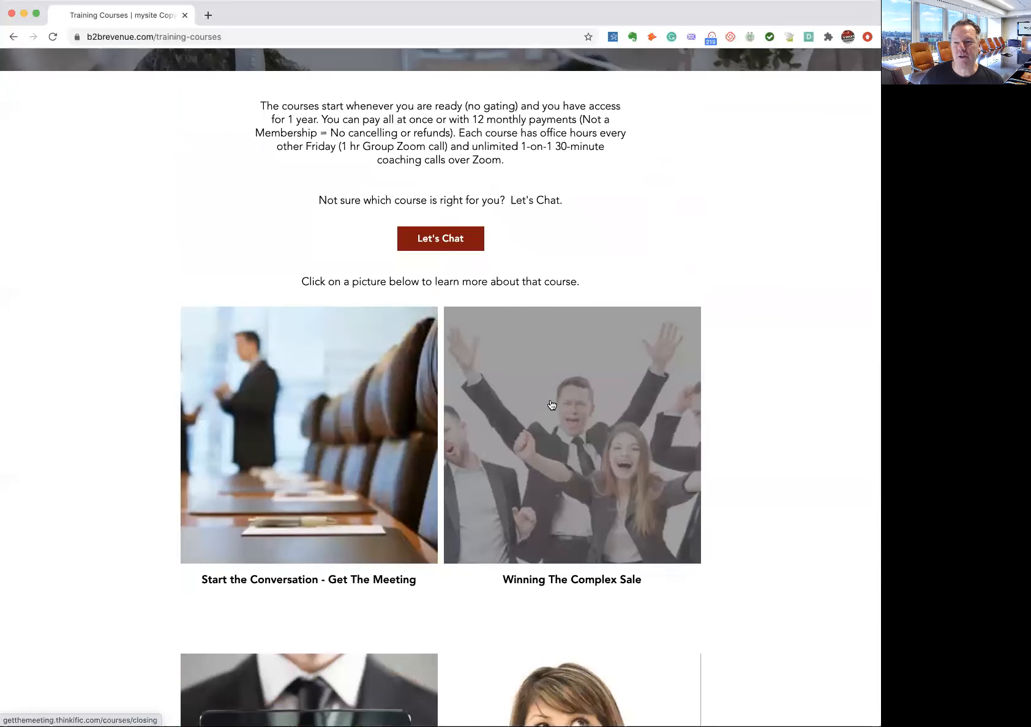
mouse_move(84, 453)
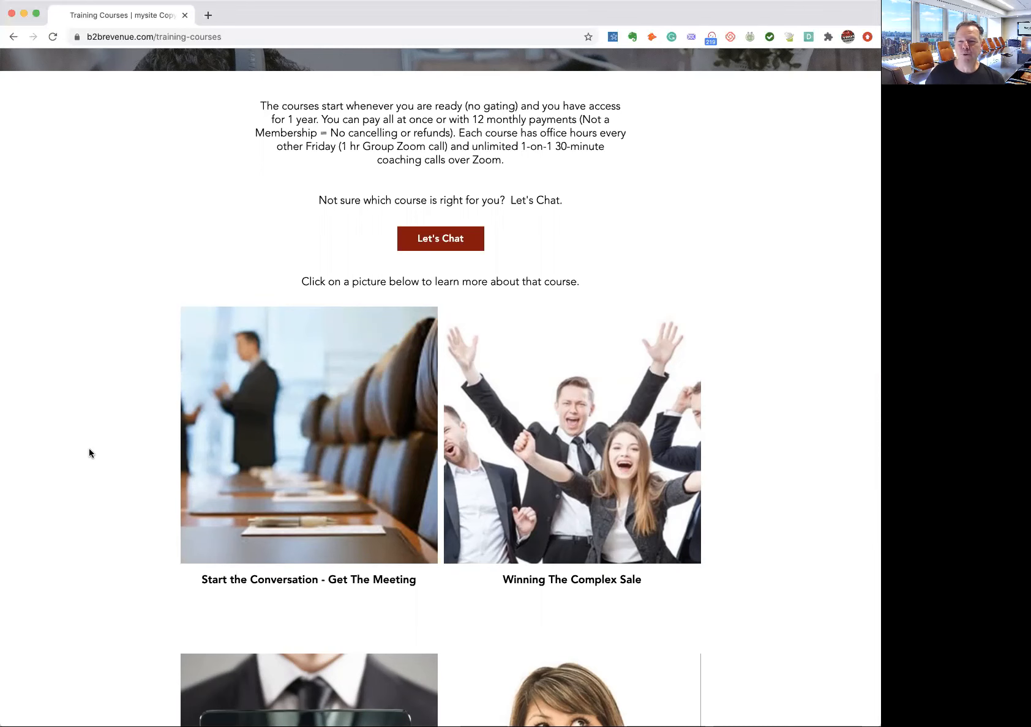
scroll(down, 3)
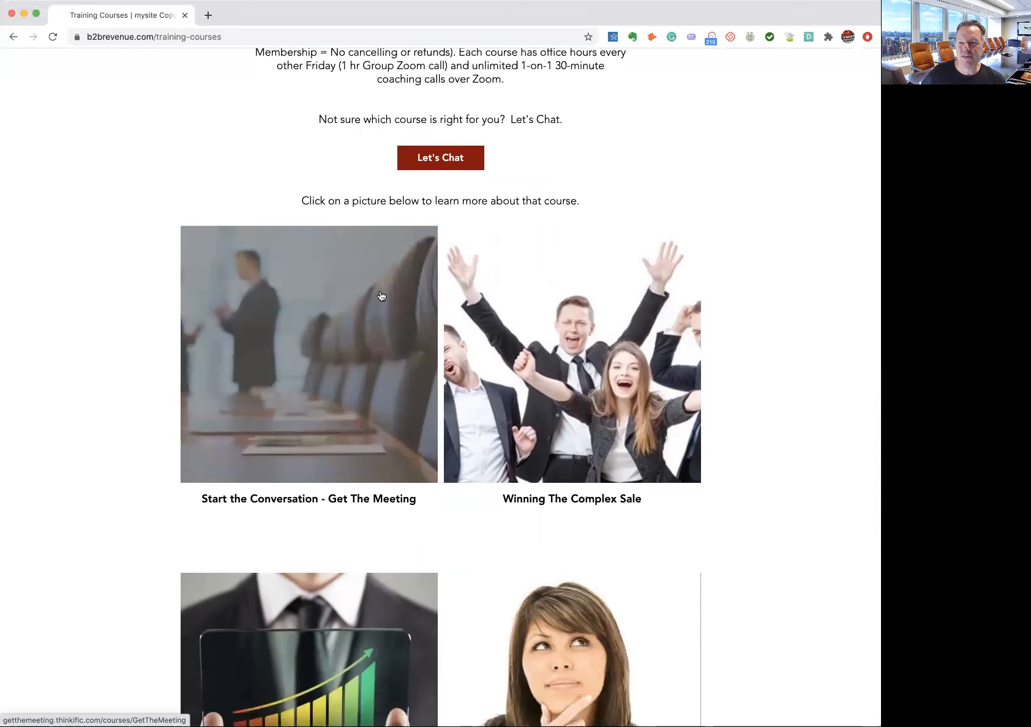
mouse_move(250, 387)
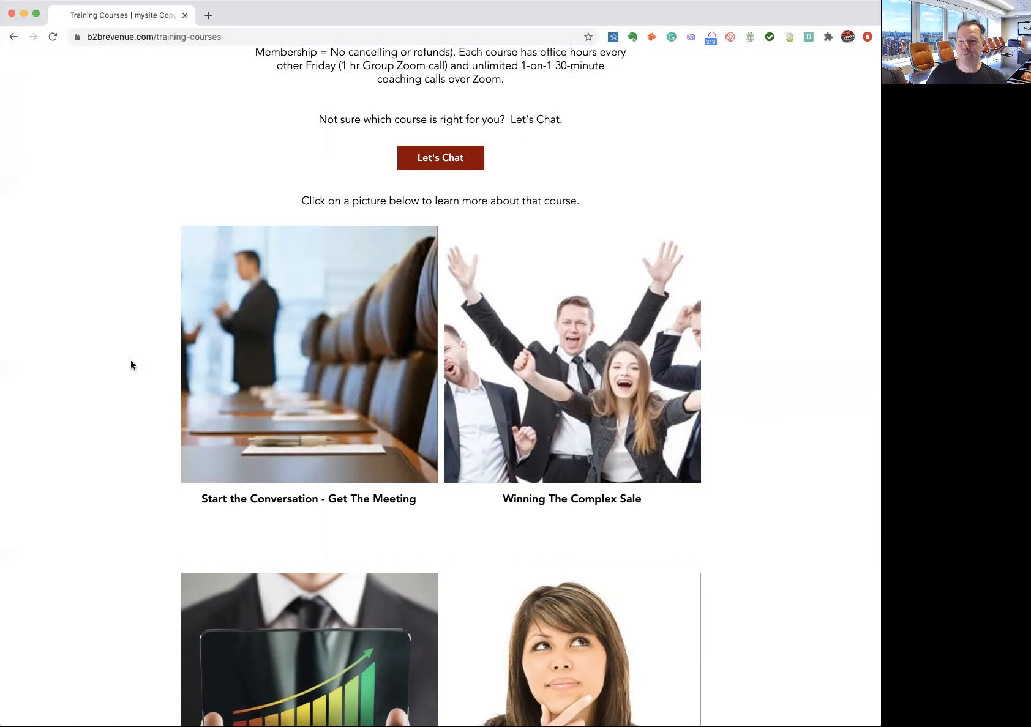
mouse_move(530, 433)
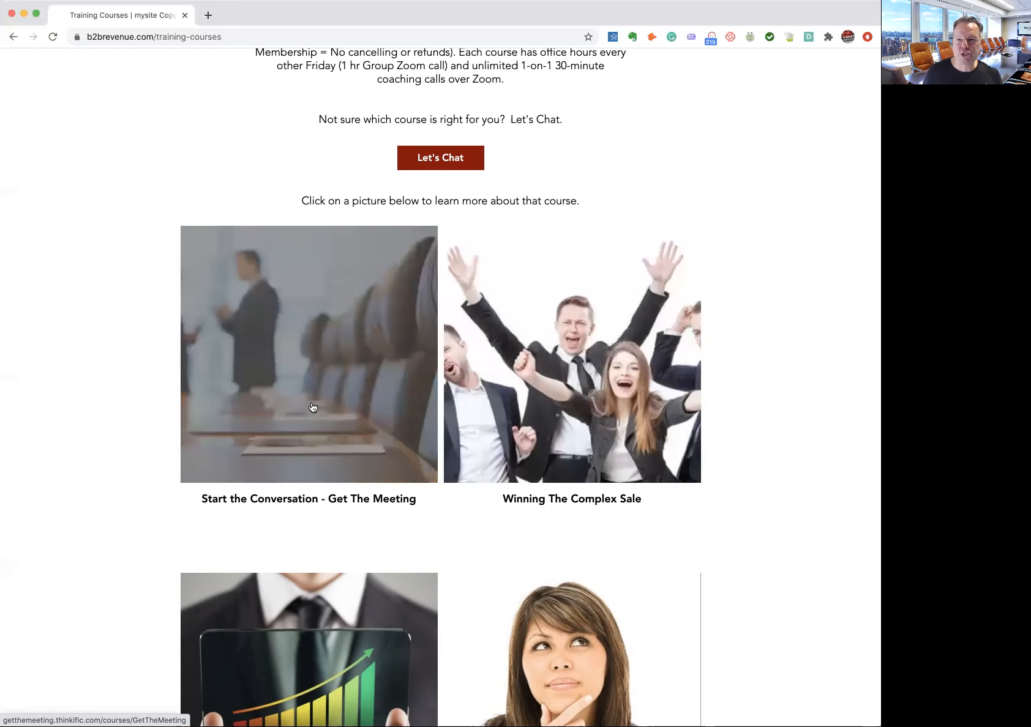
mouse_move(548, 361)
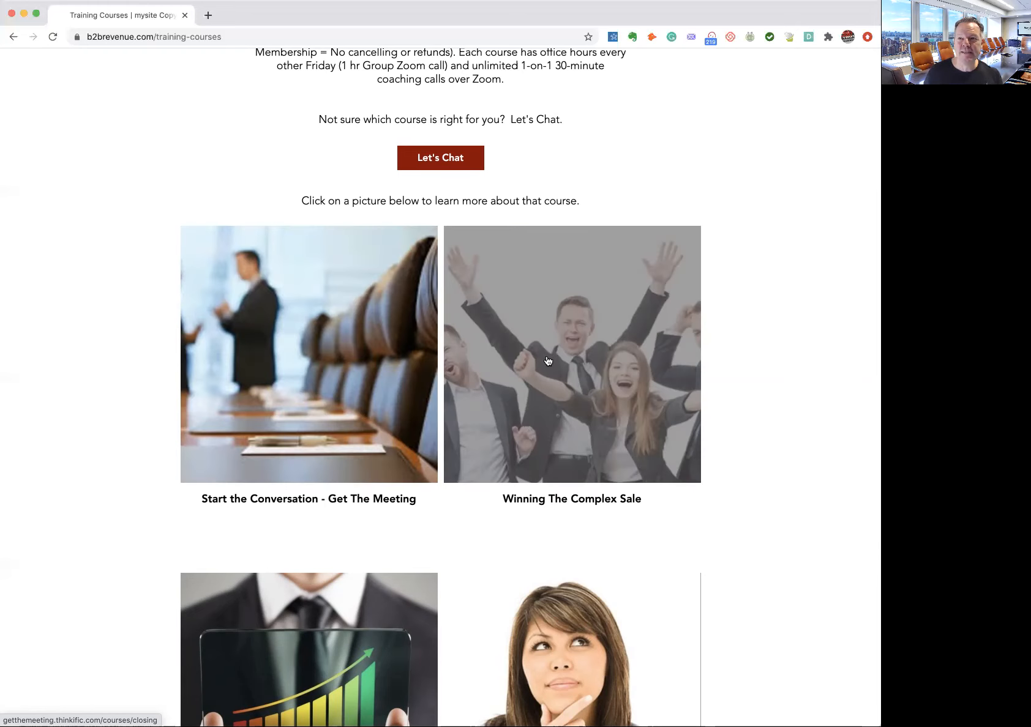
scroll(down, 3)
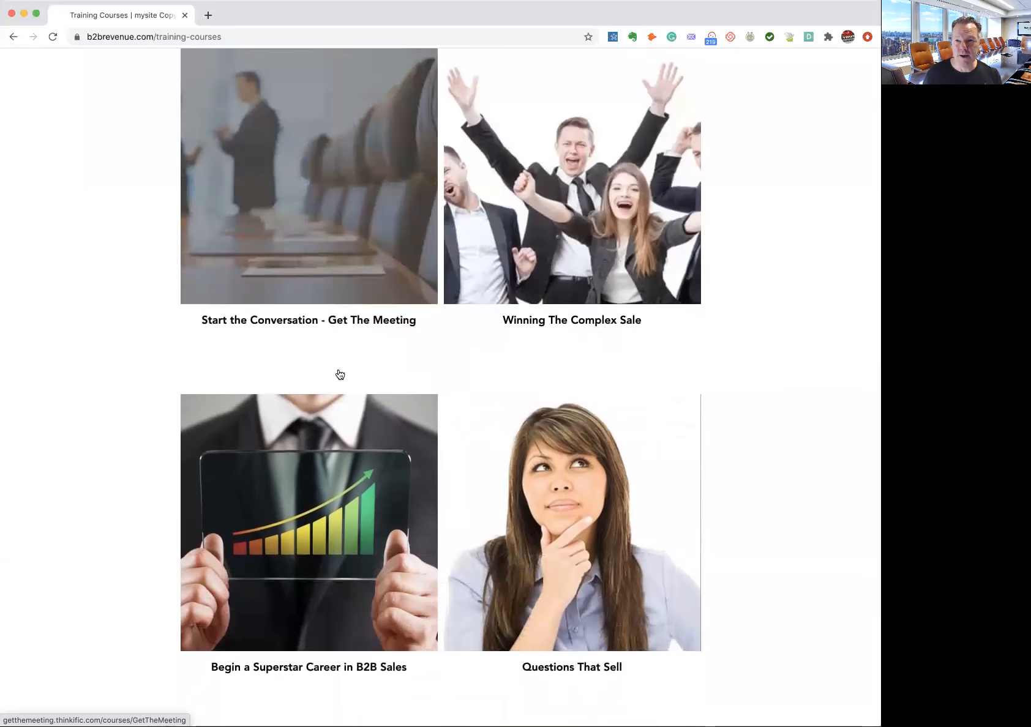
Open the 'Start the Conversation - Get The Meeting' Thinkific course page in a new tab
click(308, 175)
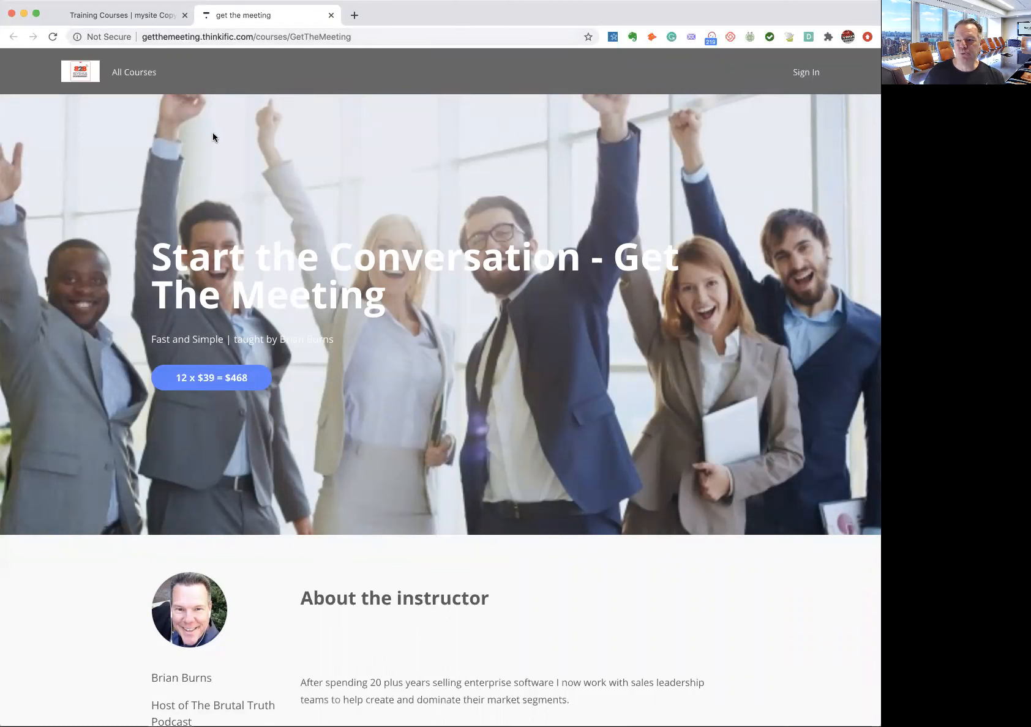
mouse_move(154, 293)
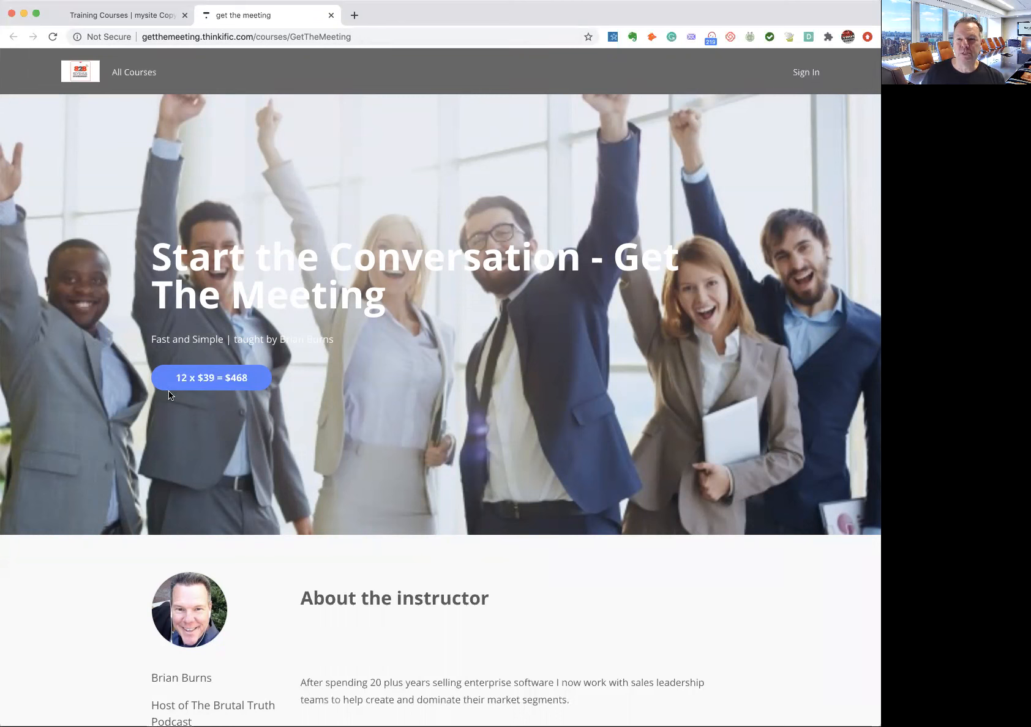
mouse_move(262, 379)
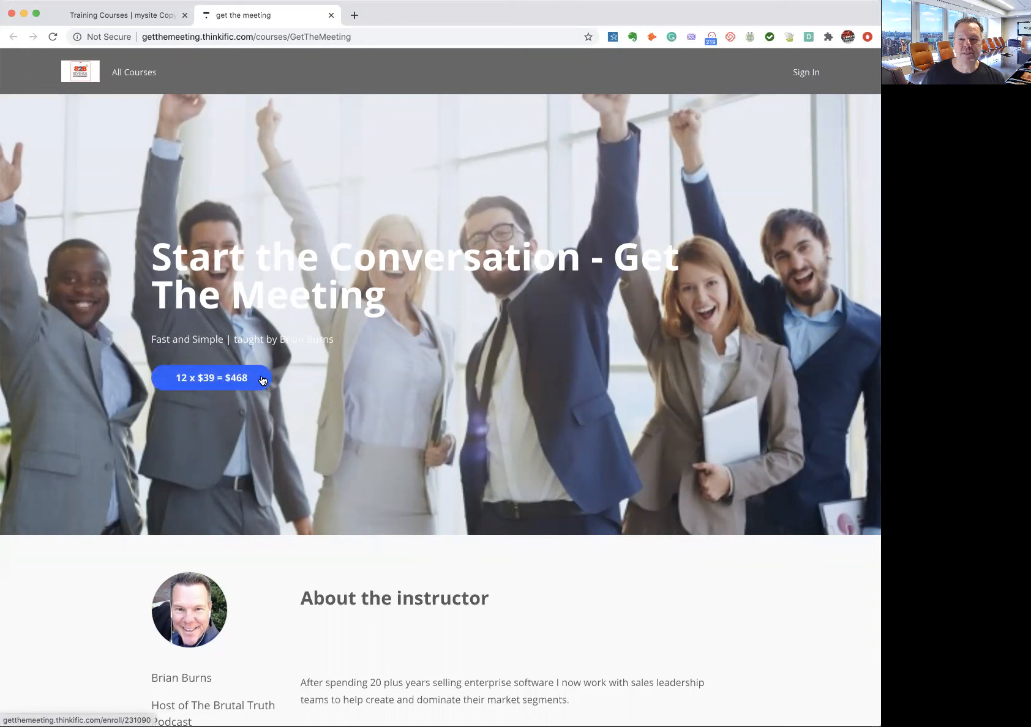
mouse_move(216, 389)
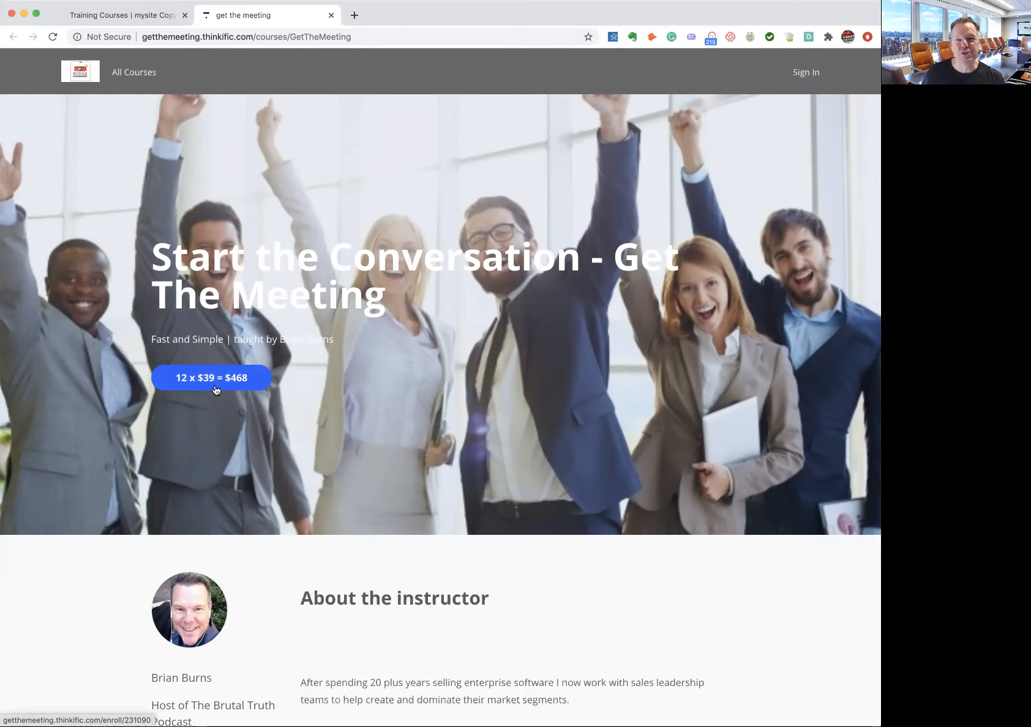
mouse_move(204, 387)
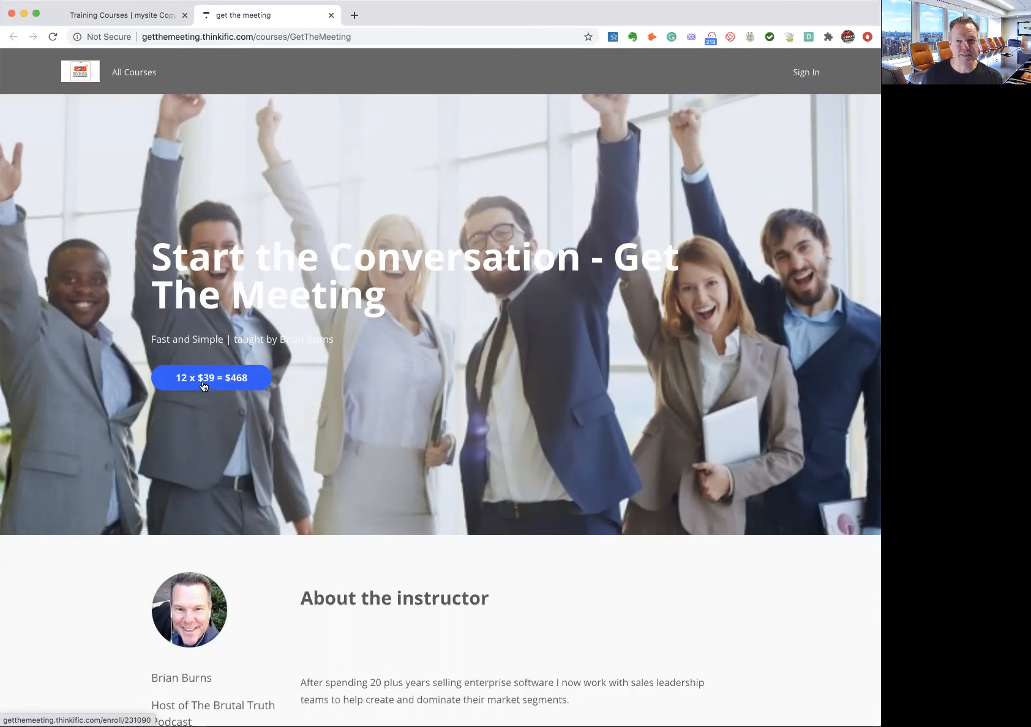
mouse_move(185, 390)
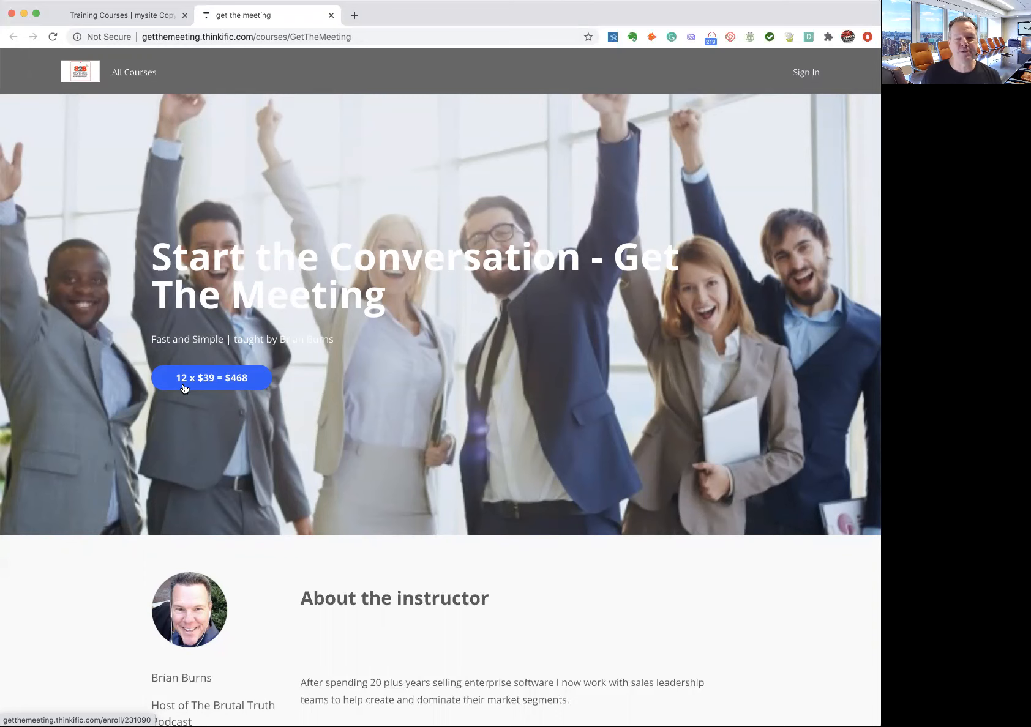
scroll(down, 3)
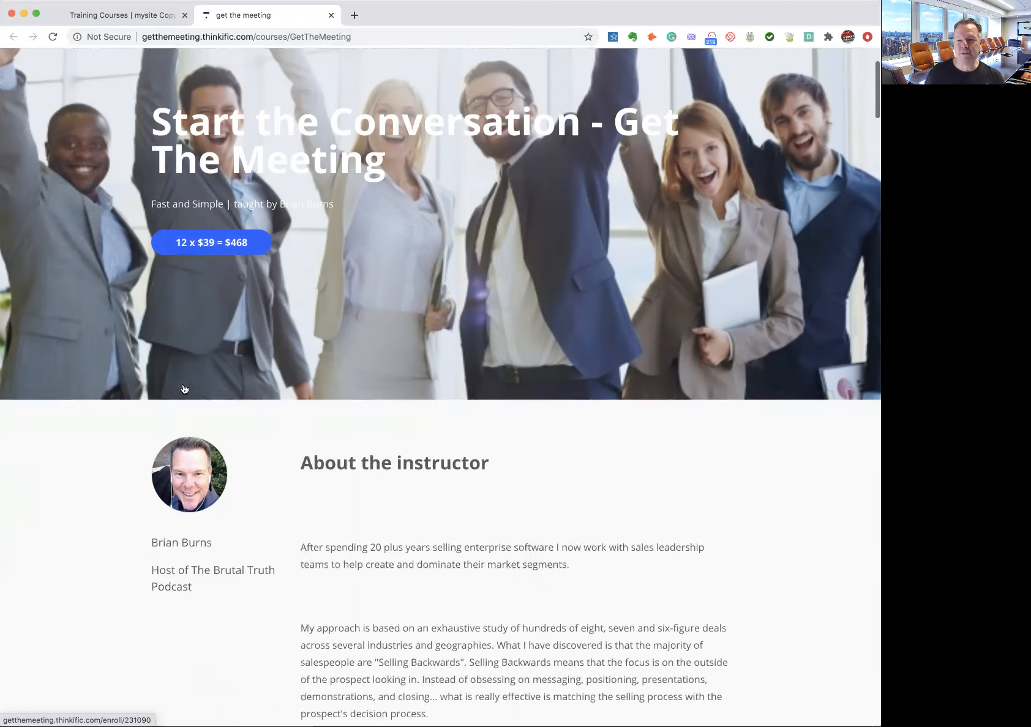
scroll(down, 3)
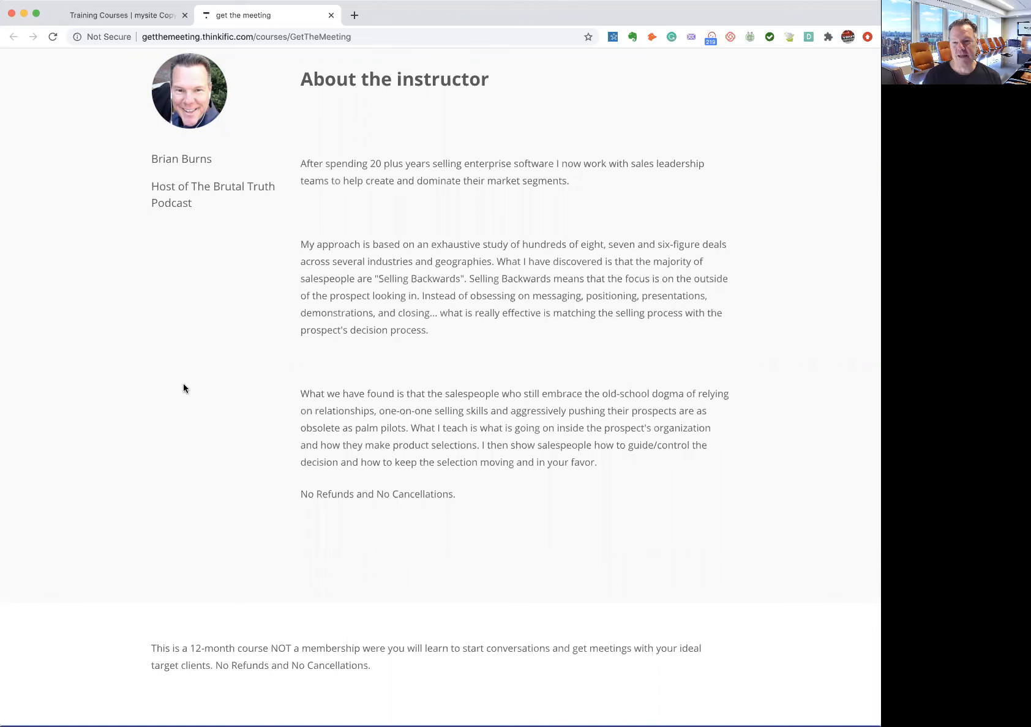
scroll(down, 3)
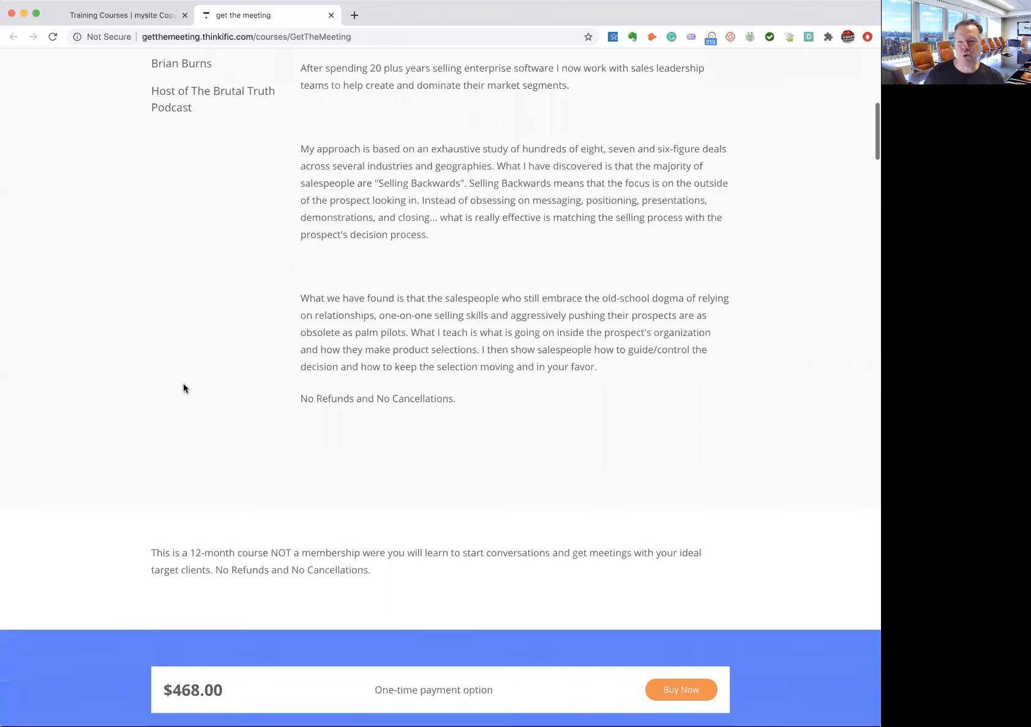
scroll(down, 3)
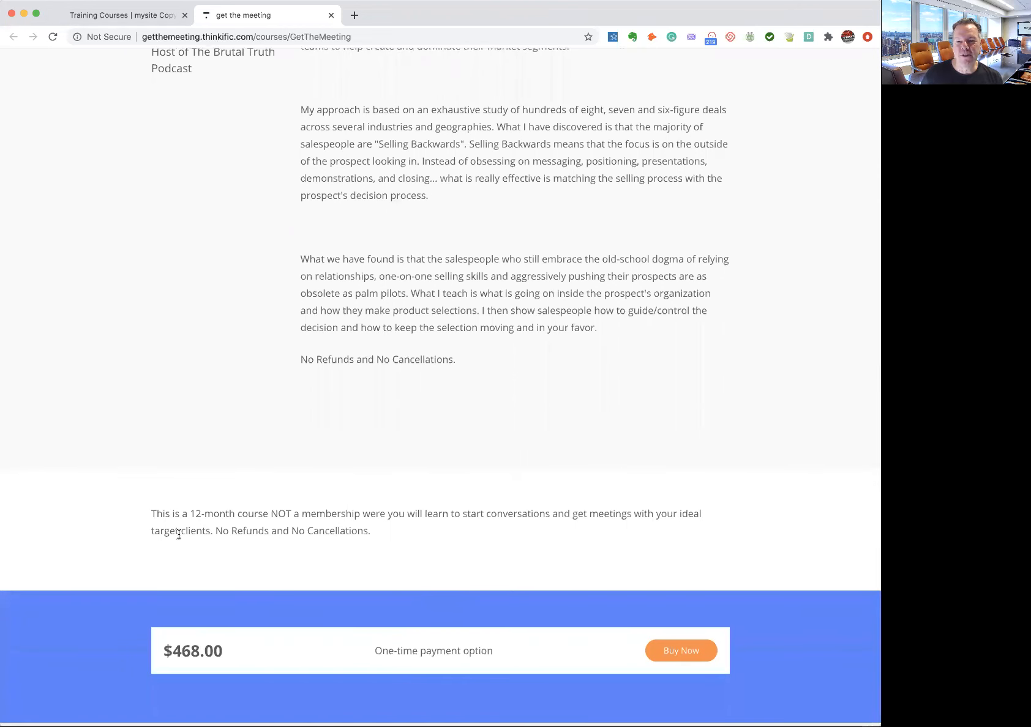
mouse_move(182, 495)
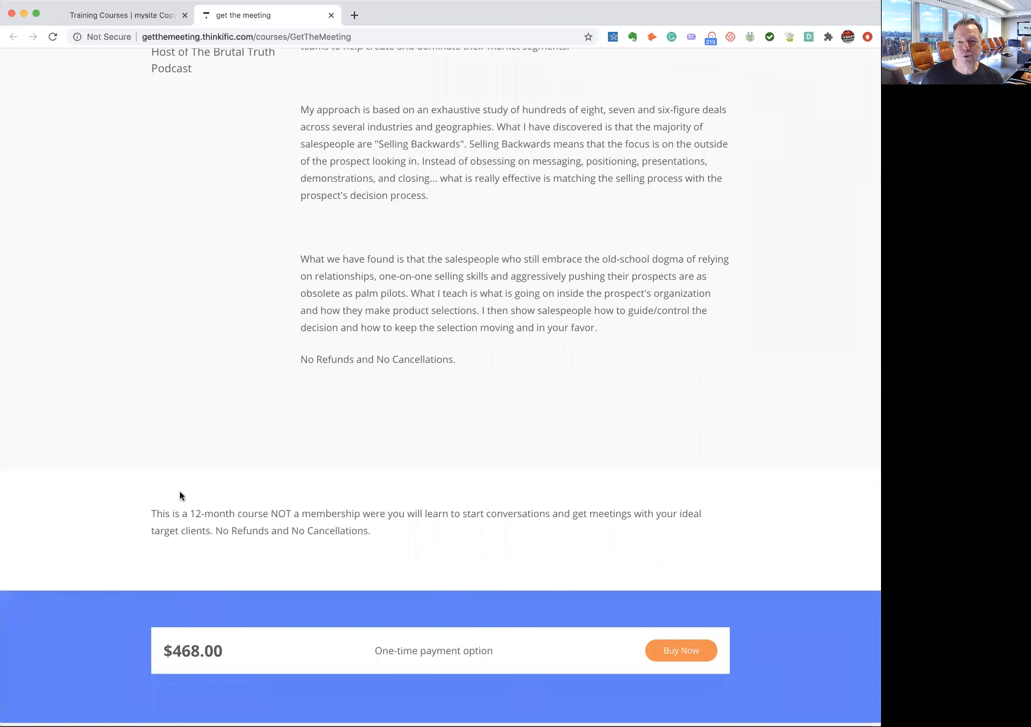
mouse_move(388, 509)
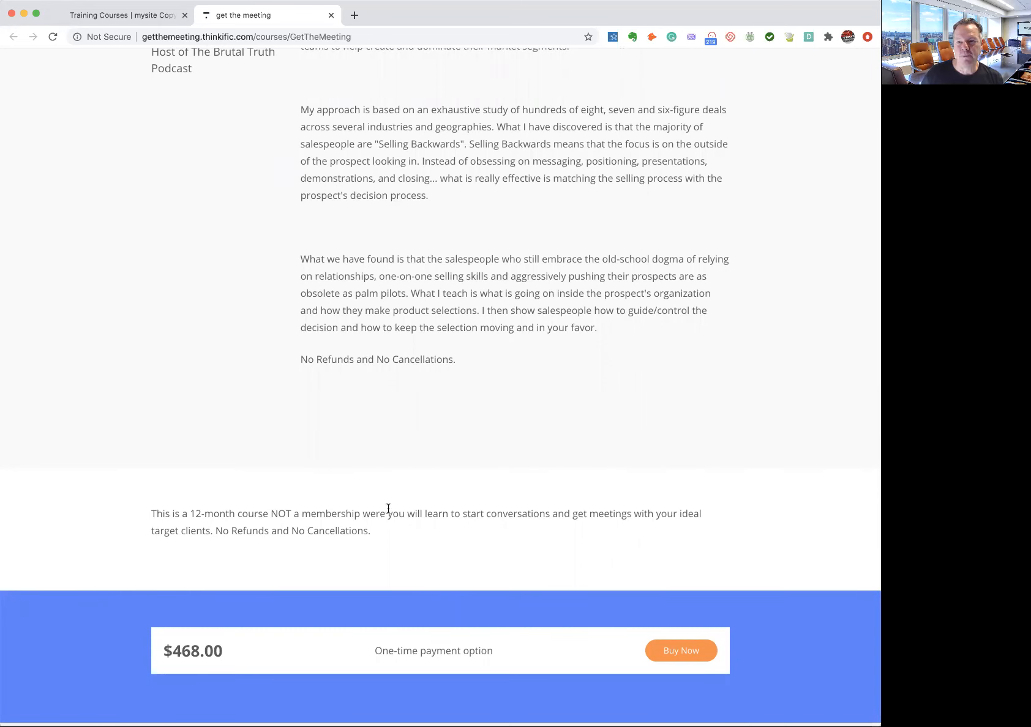
mouse_move(281, 558)
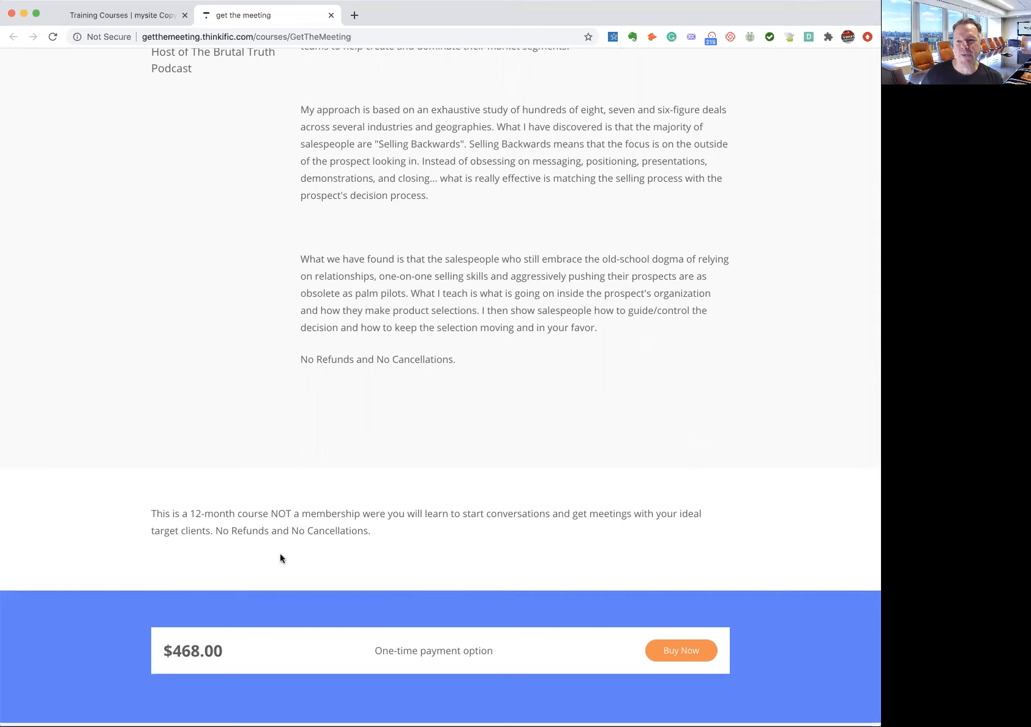
Scroll down the Get the Meeting page to the curriculum of 209 videos, 2 texts, 1 PDF
scroll(down, 3)
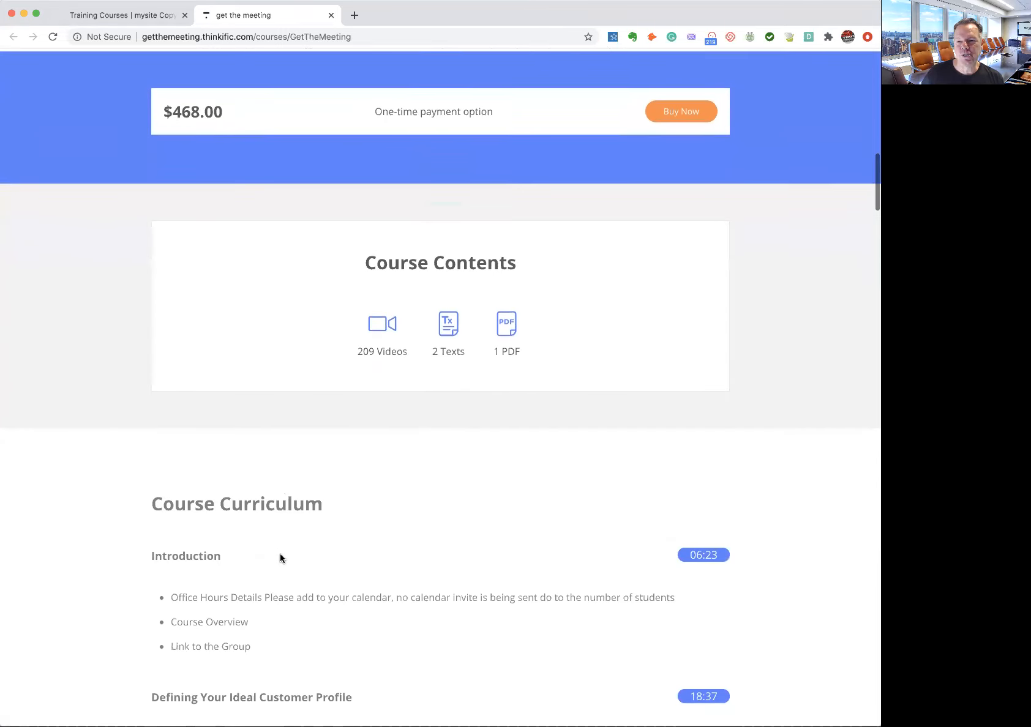
scroll(down, 3)
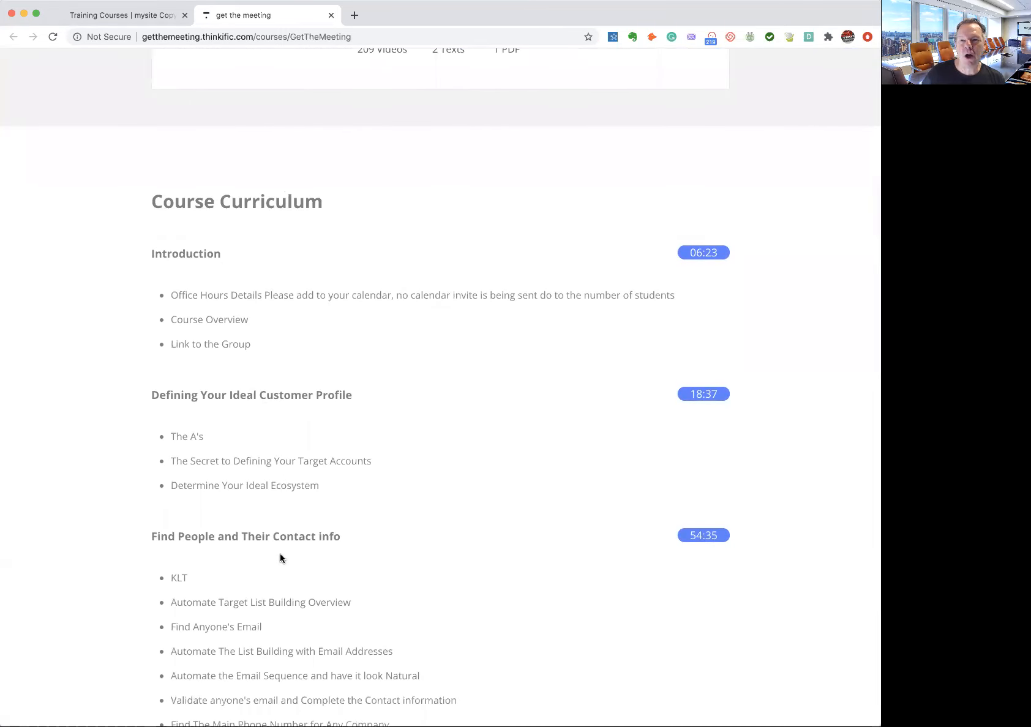
scroll(down, 3)
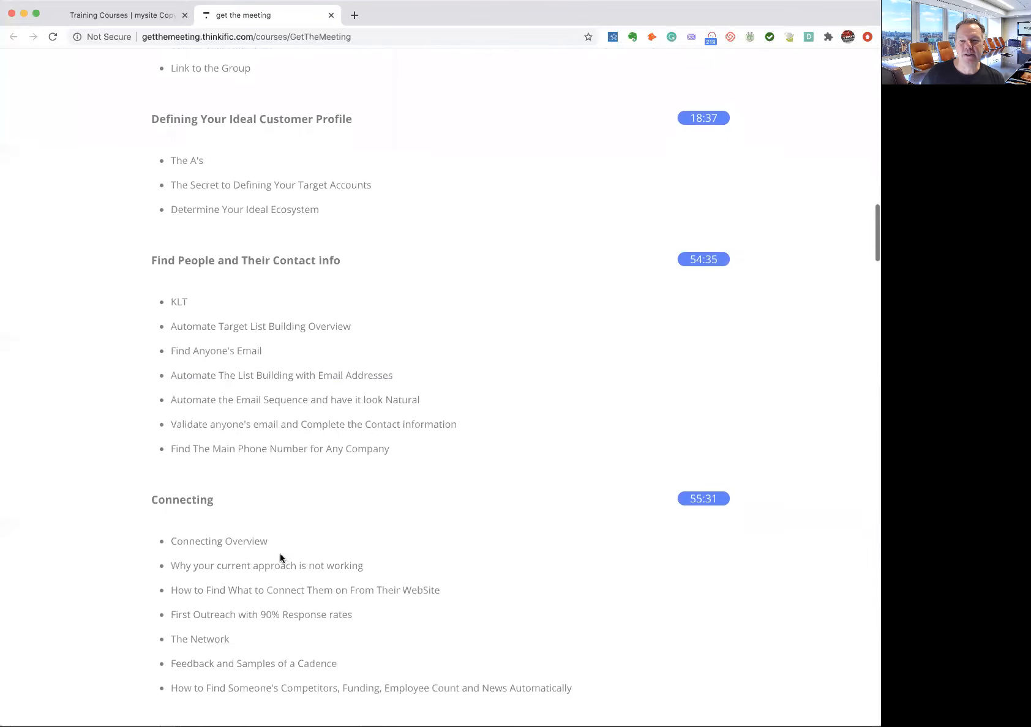
scroll(down, 3)
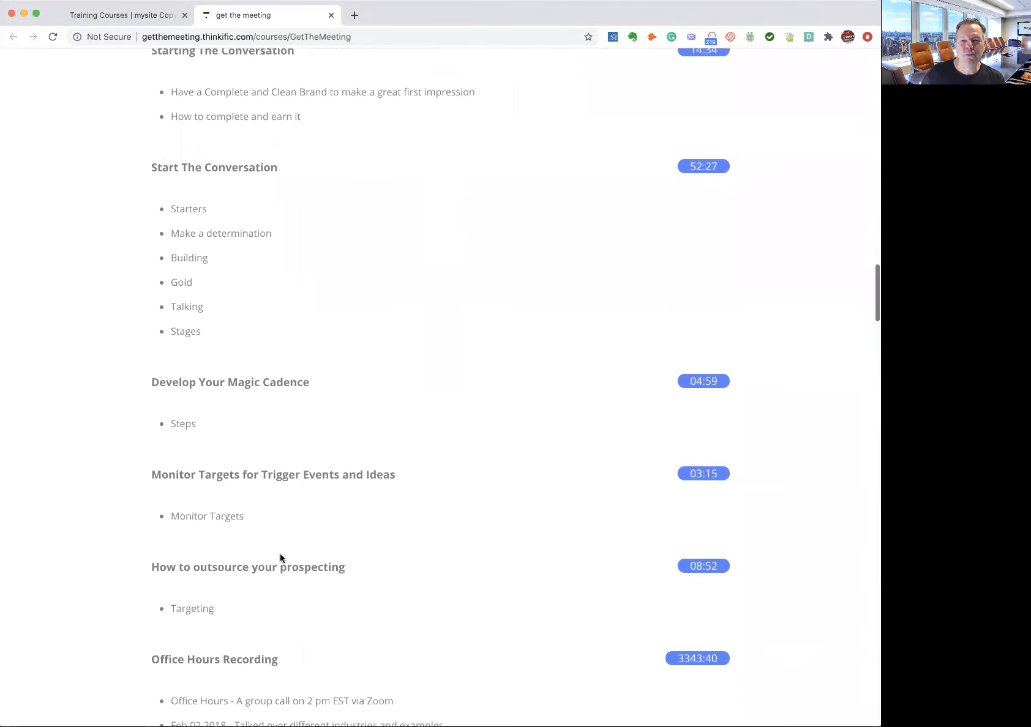
scroll(down, 3)
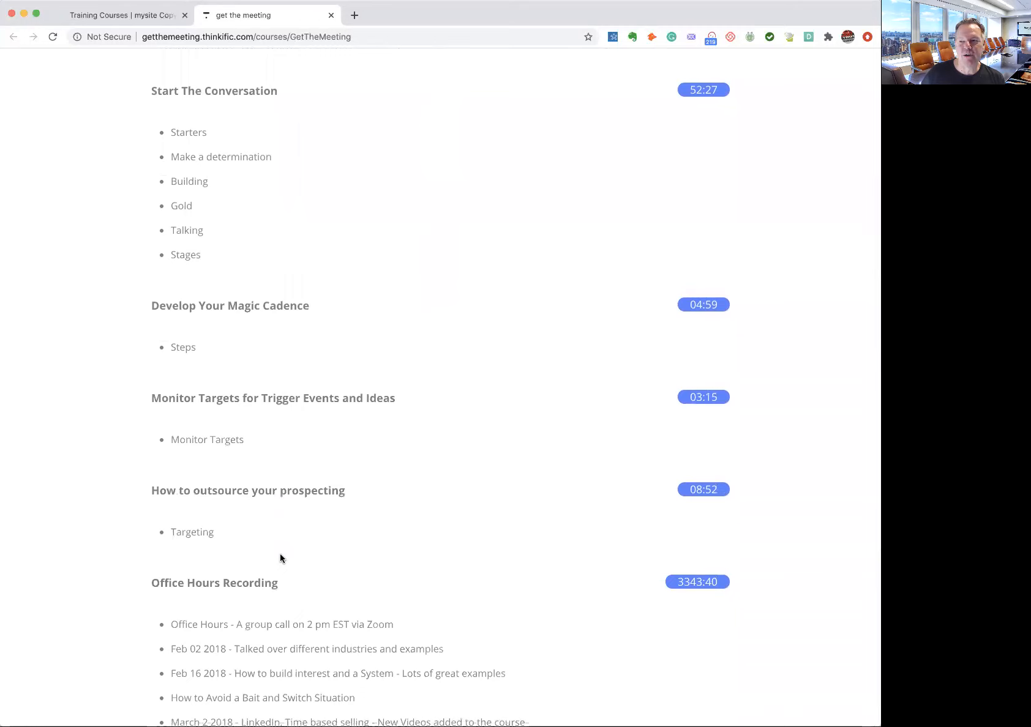
mouse_move(690, 594)
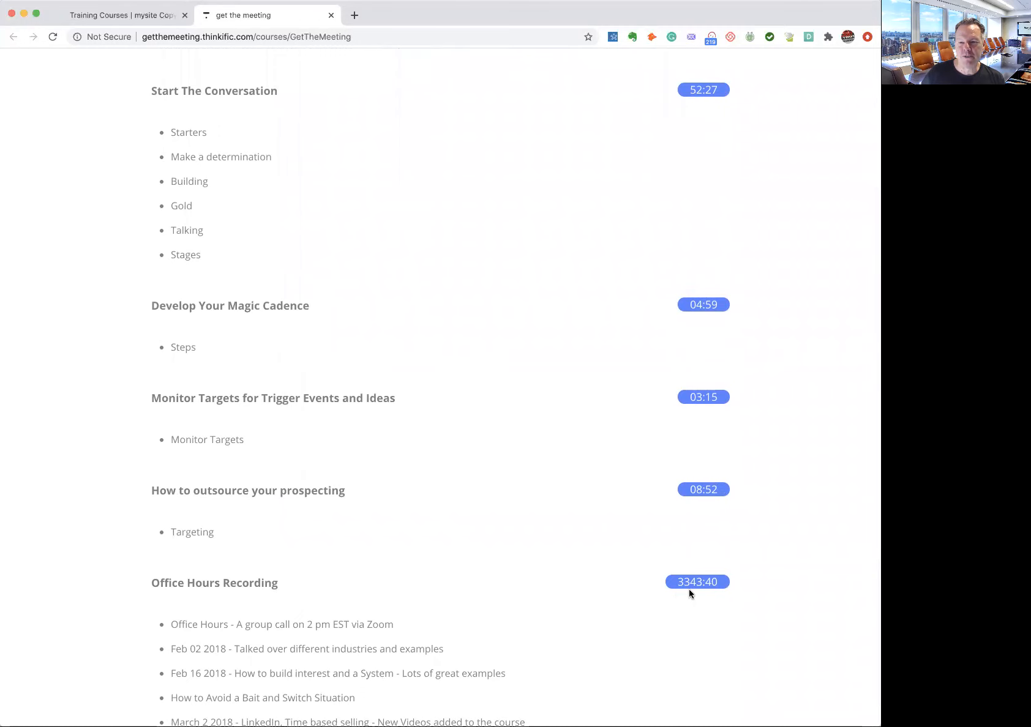
scroll(down, 3)
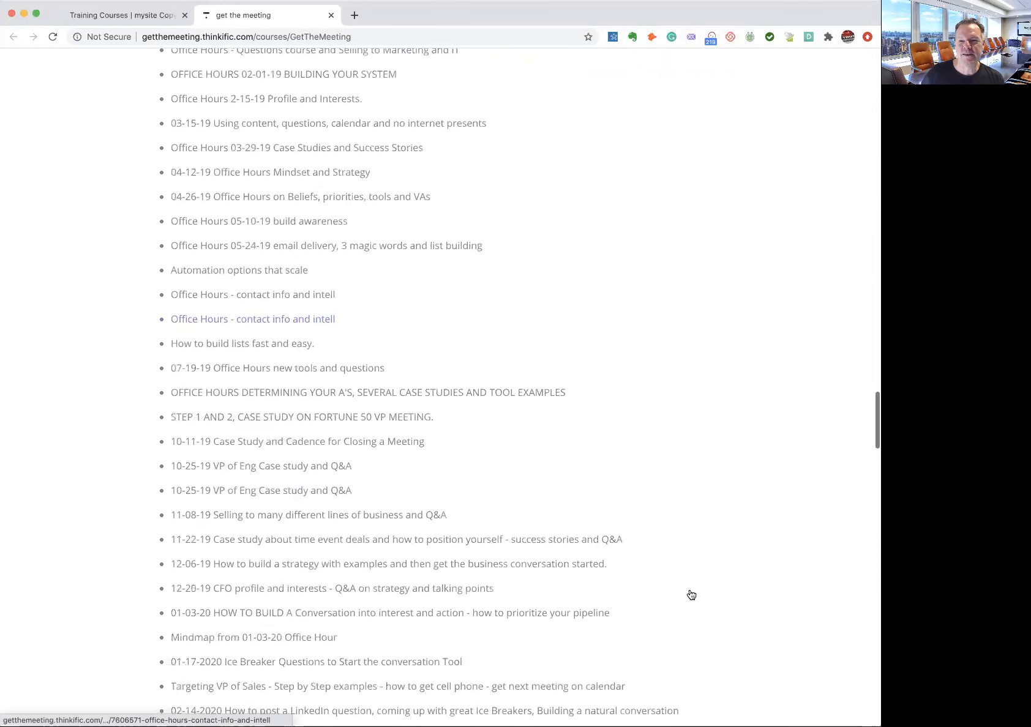
scroll(down, 3)
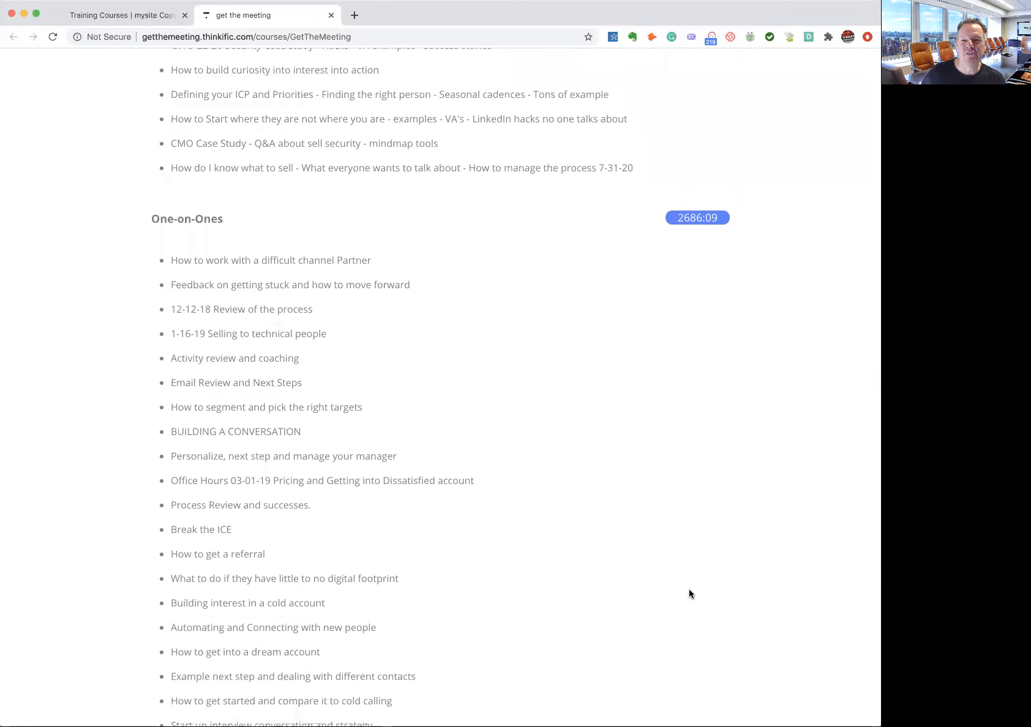
scroll(down, 3)
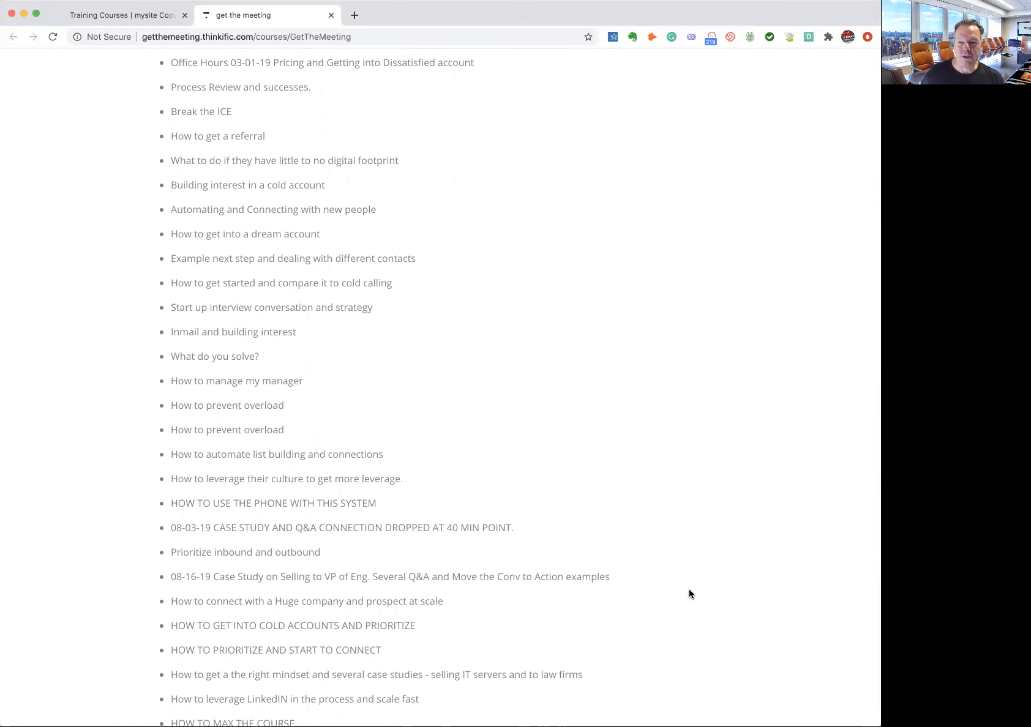
scroll(down, 3)
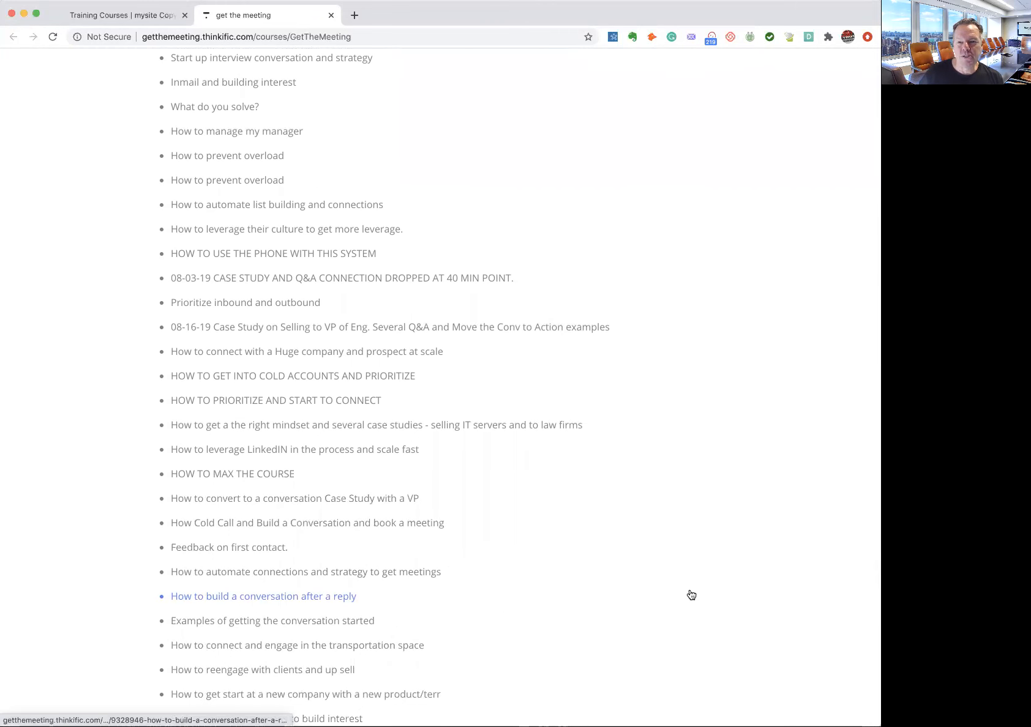
scroll(down, 3)
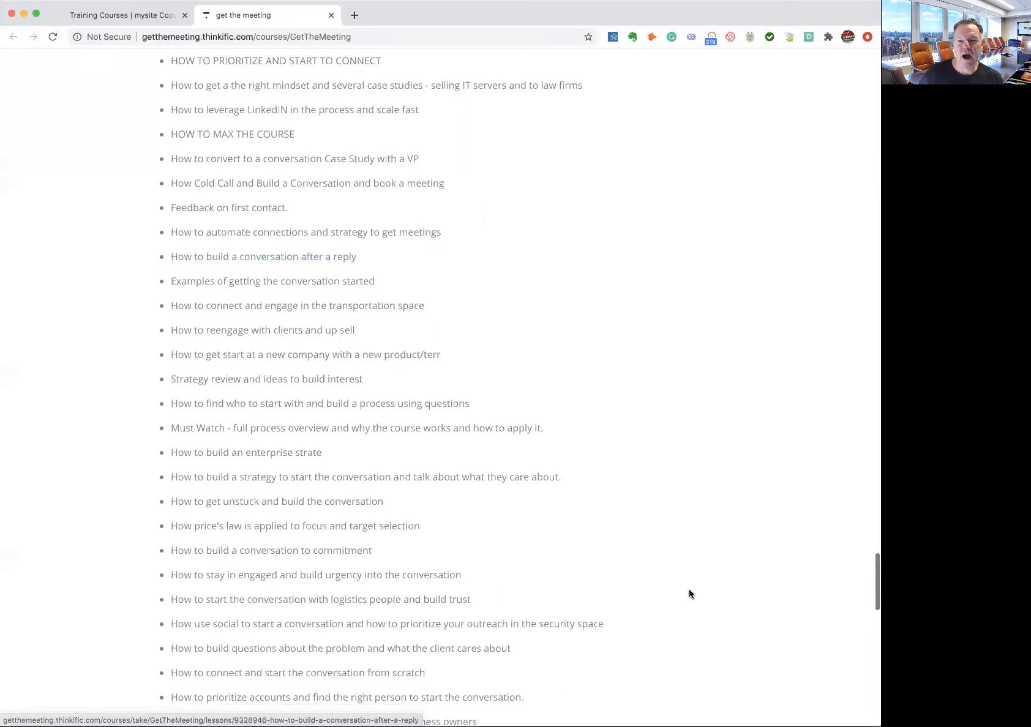
scroll(down, 3)
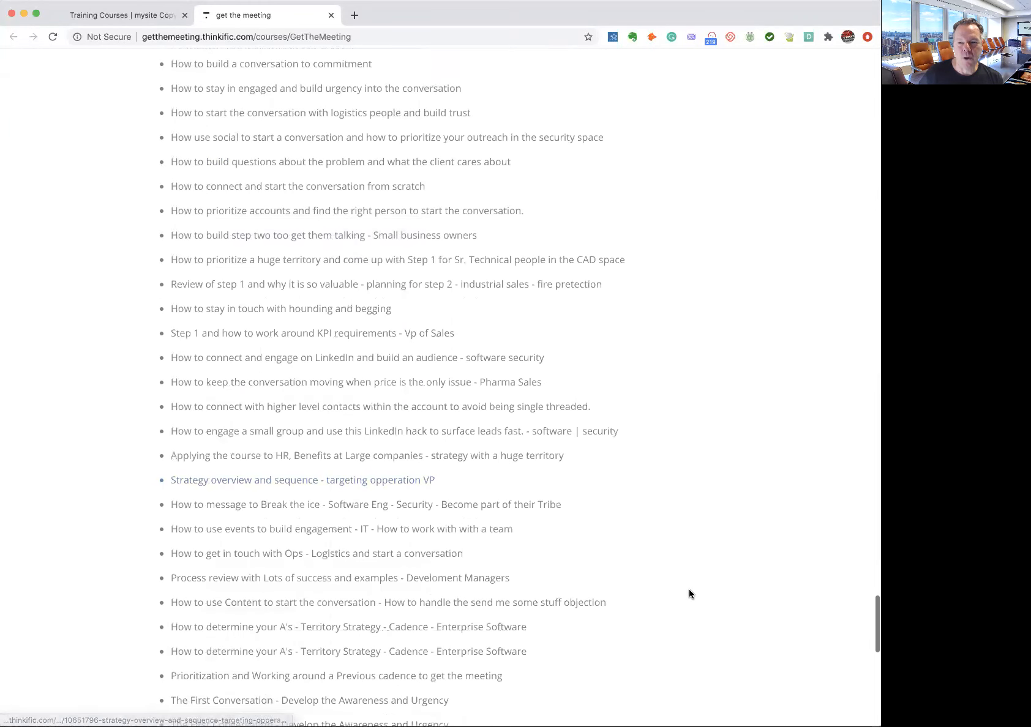
scroll(down, 3)
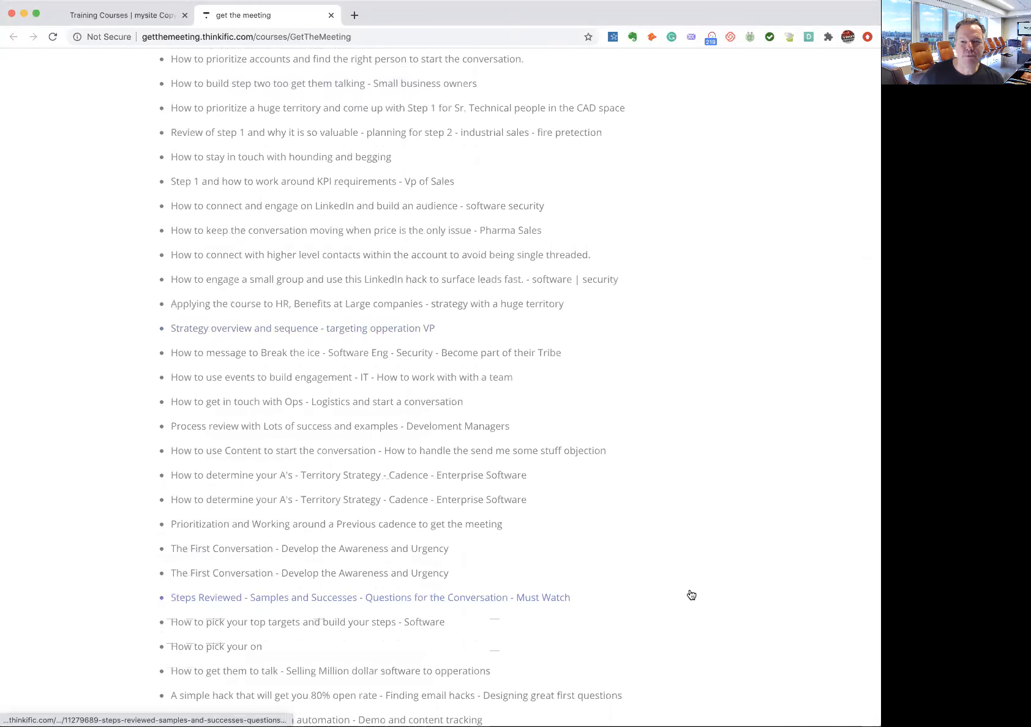
scroll(down, 3)
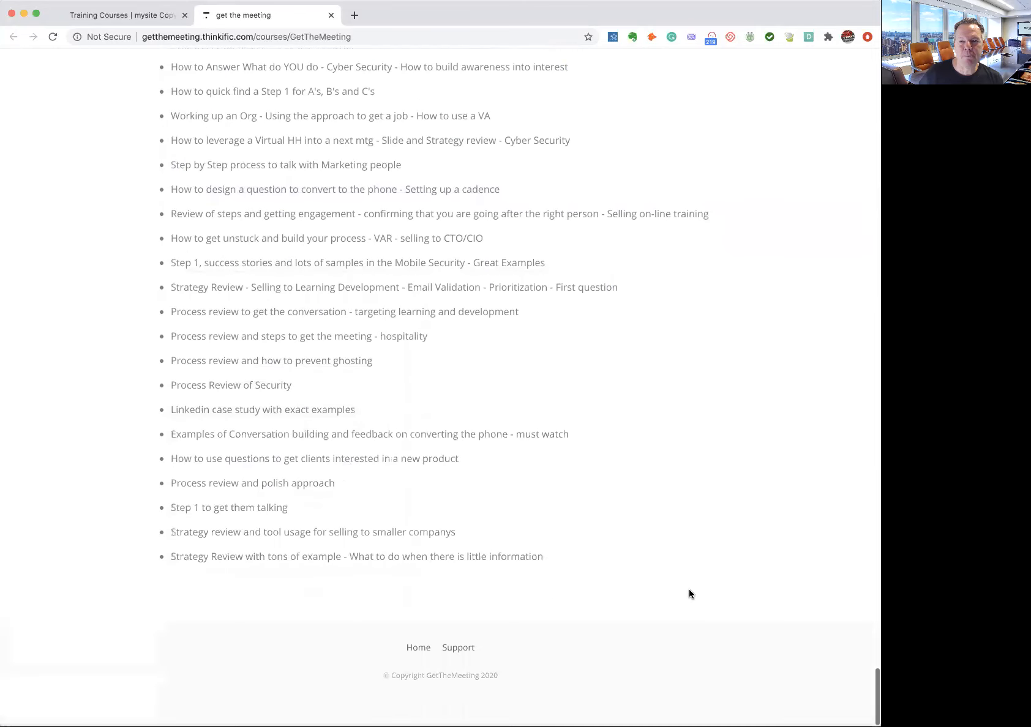
Scroll back up to the $468.00 one-time price and Course Contents summary
scroll(up, 3)
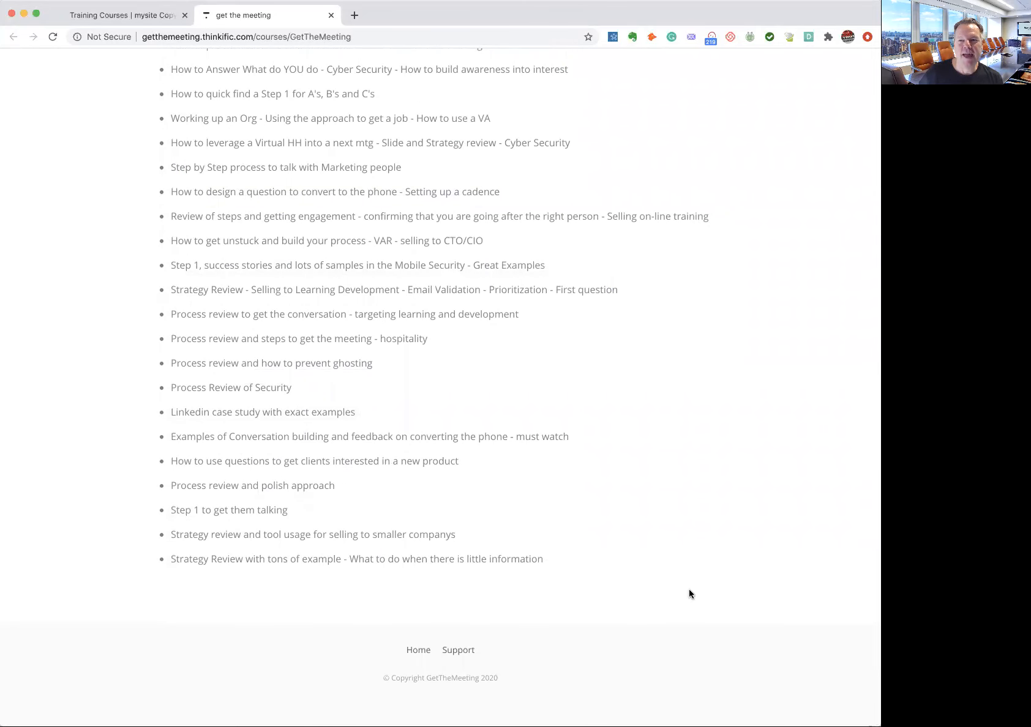
scroll(up, 3)
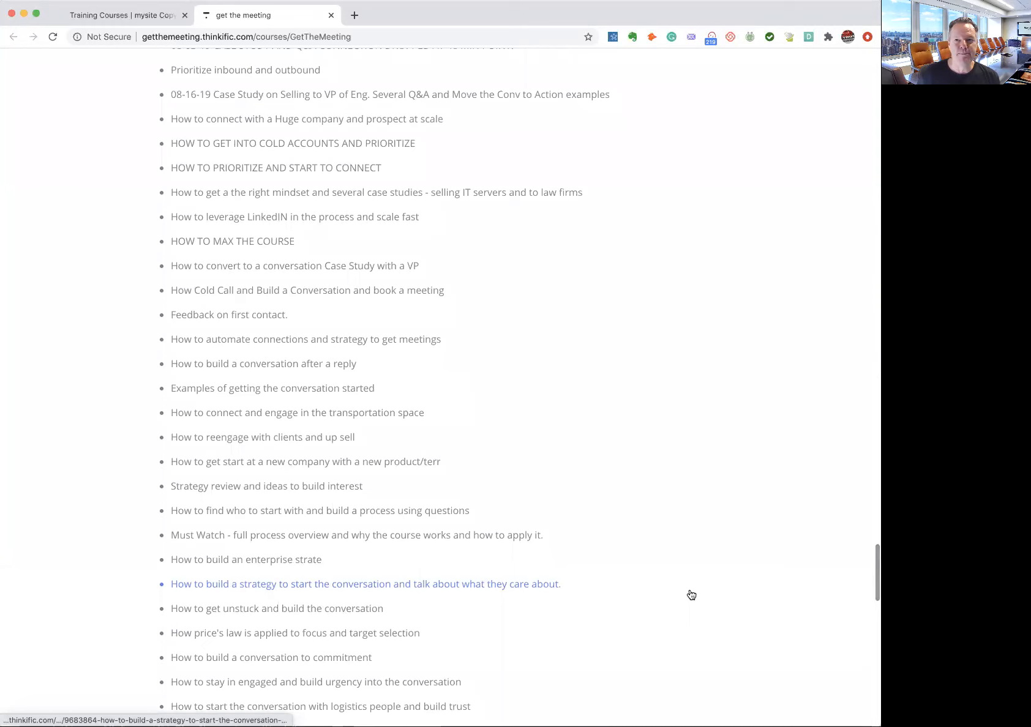
scroll(up, 3)
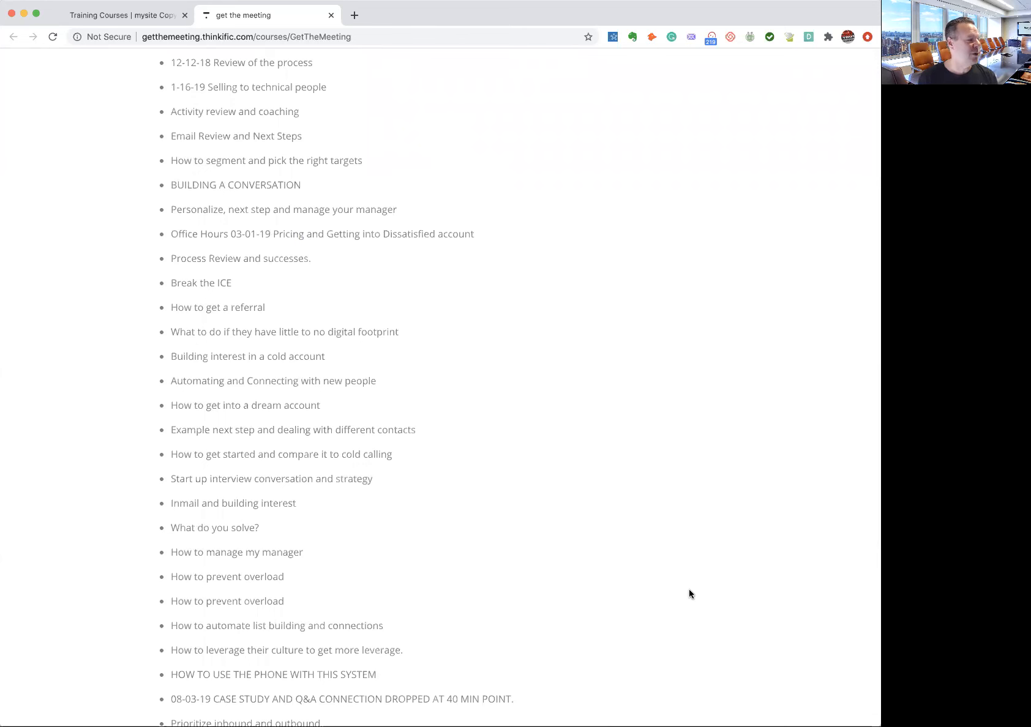
scroll(up, 3)
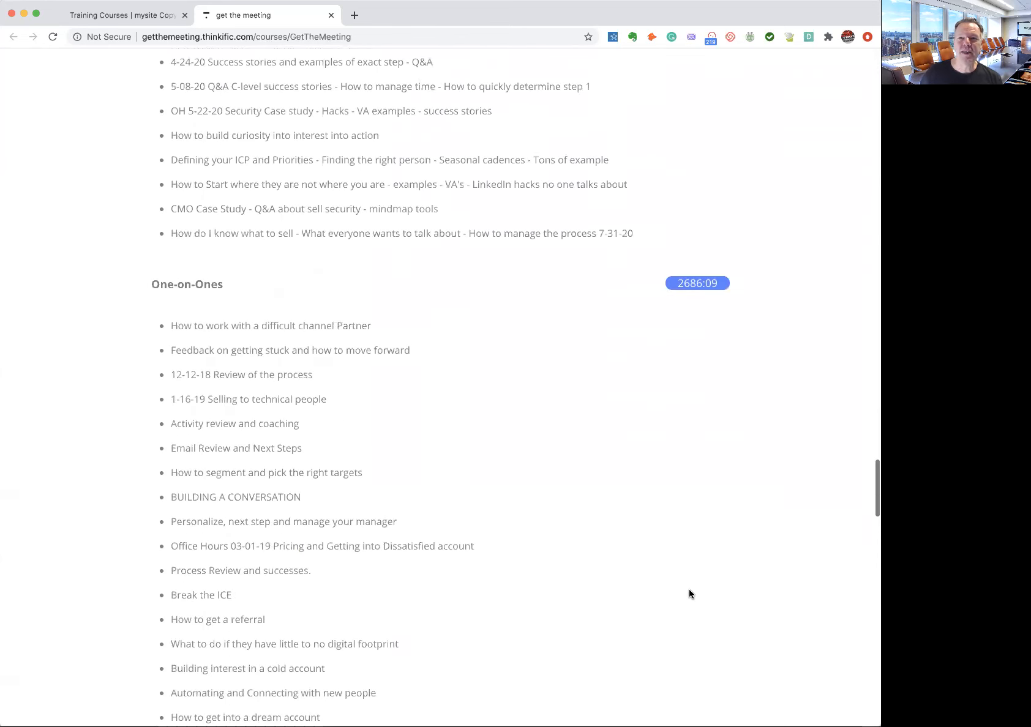
scroll(up, 3)
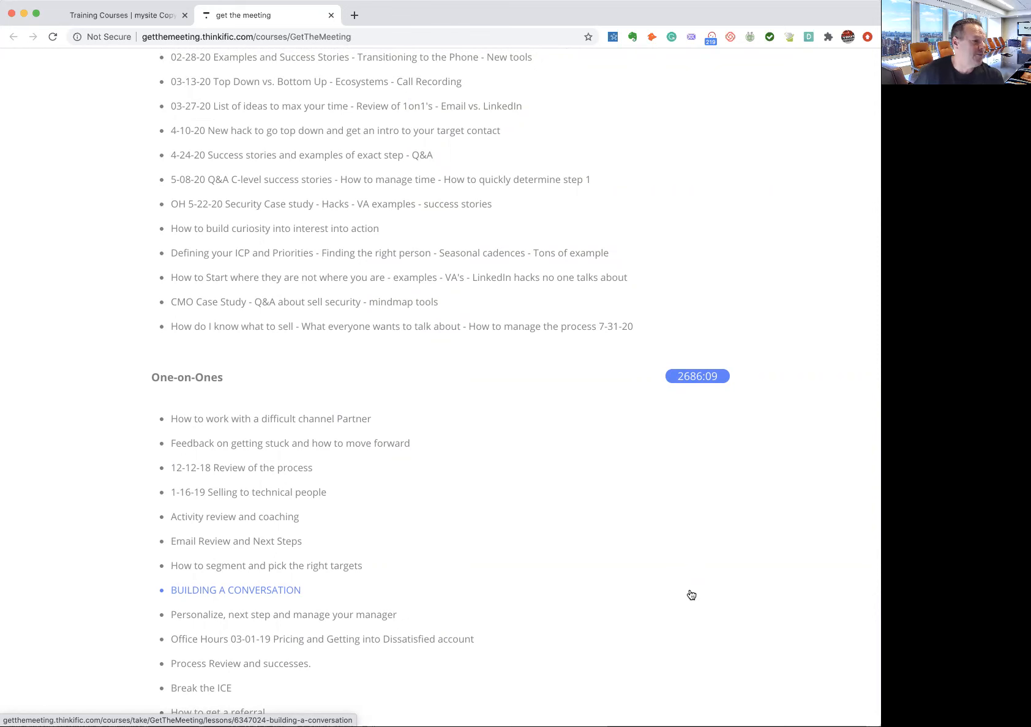
scroll(up, 3)
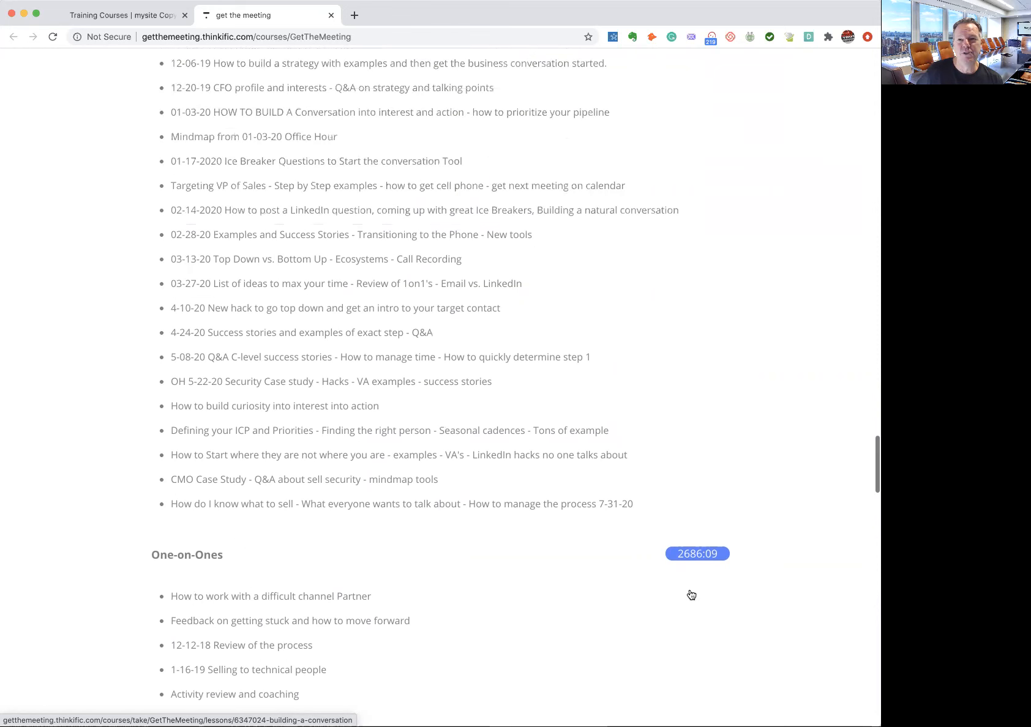
scroll(up, 3)
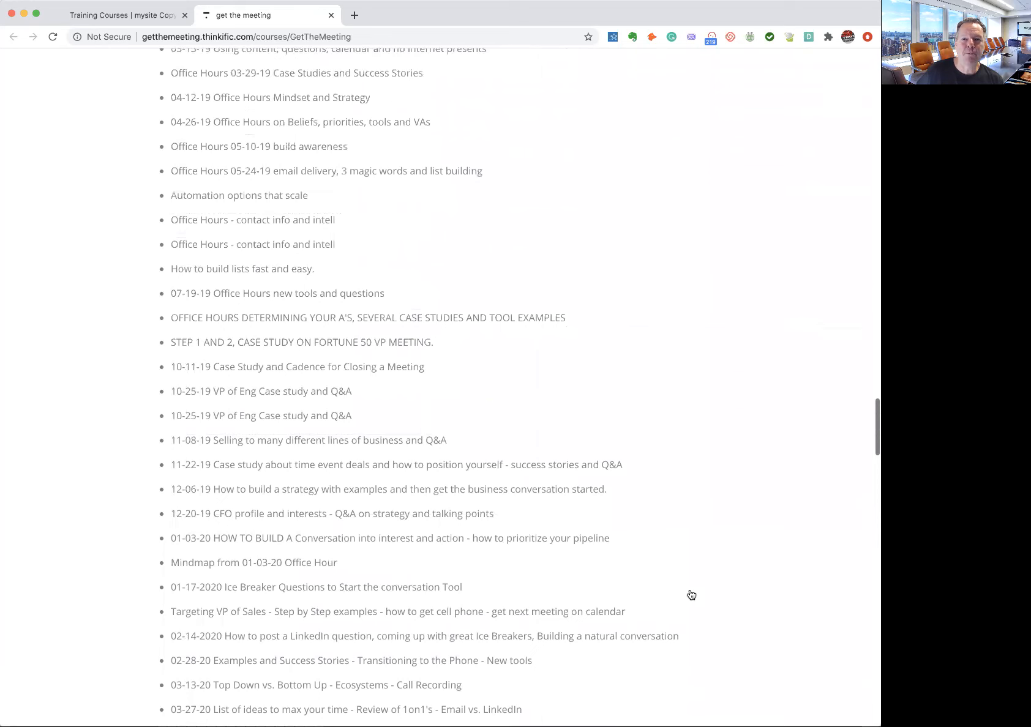
scroll(up, 3)
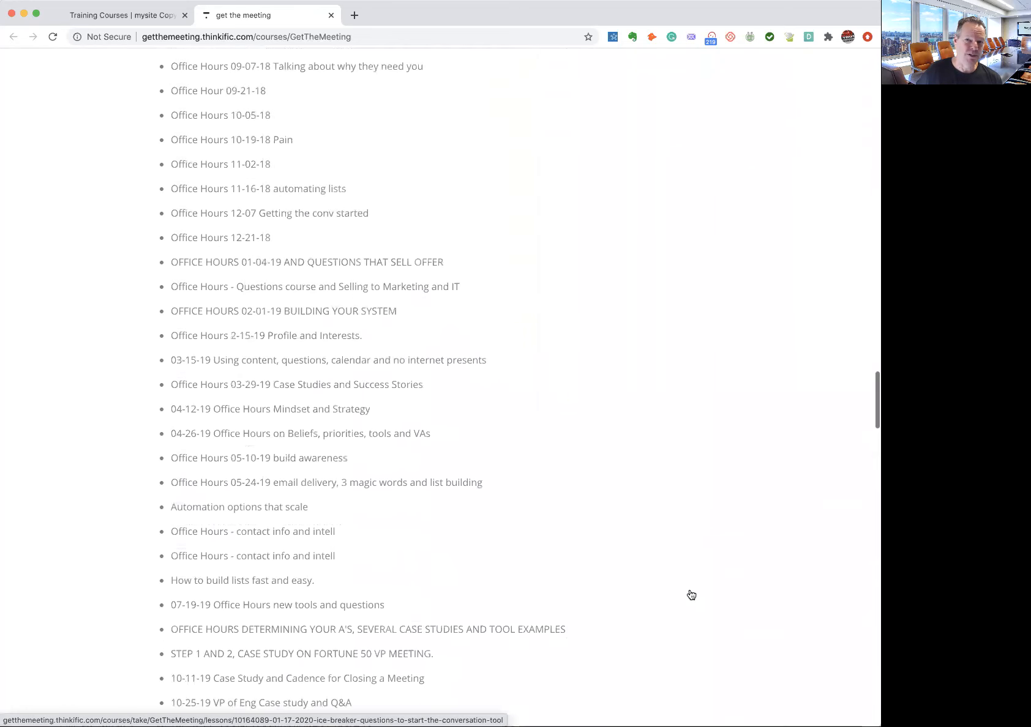
scroll(up, 3)
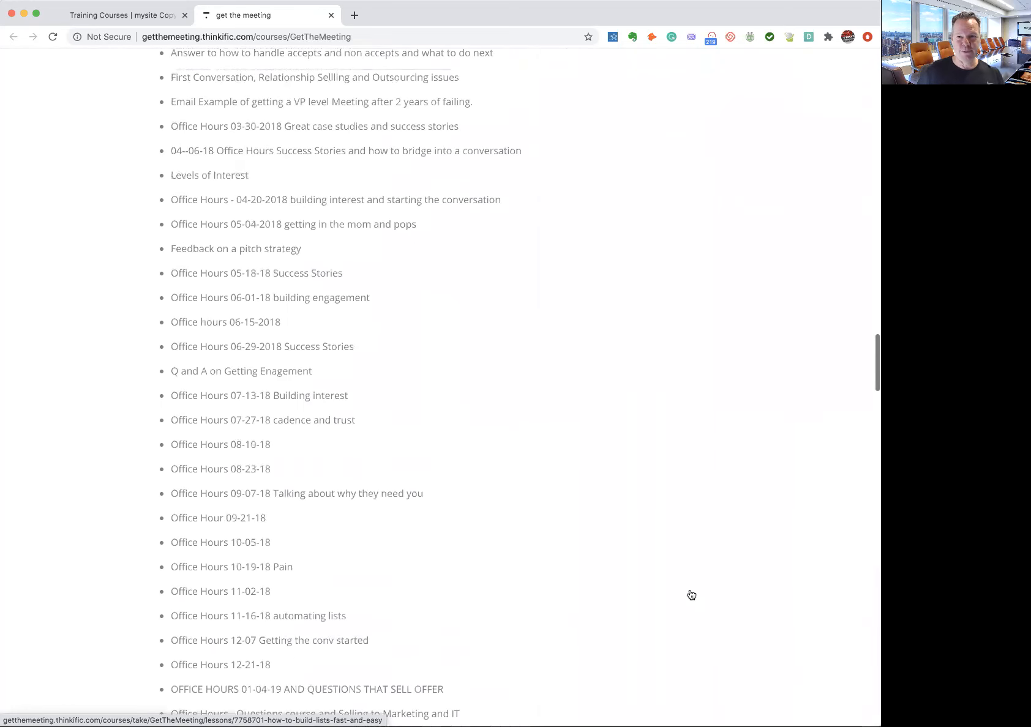
scroll(up, 3)
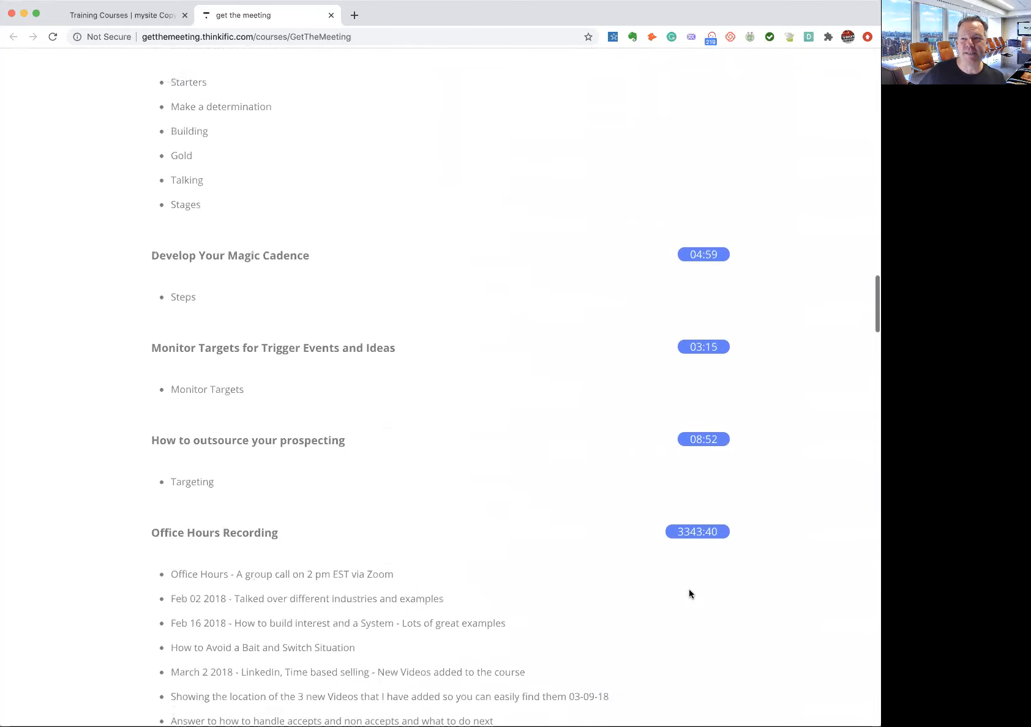
scroll(up, 3)
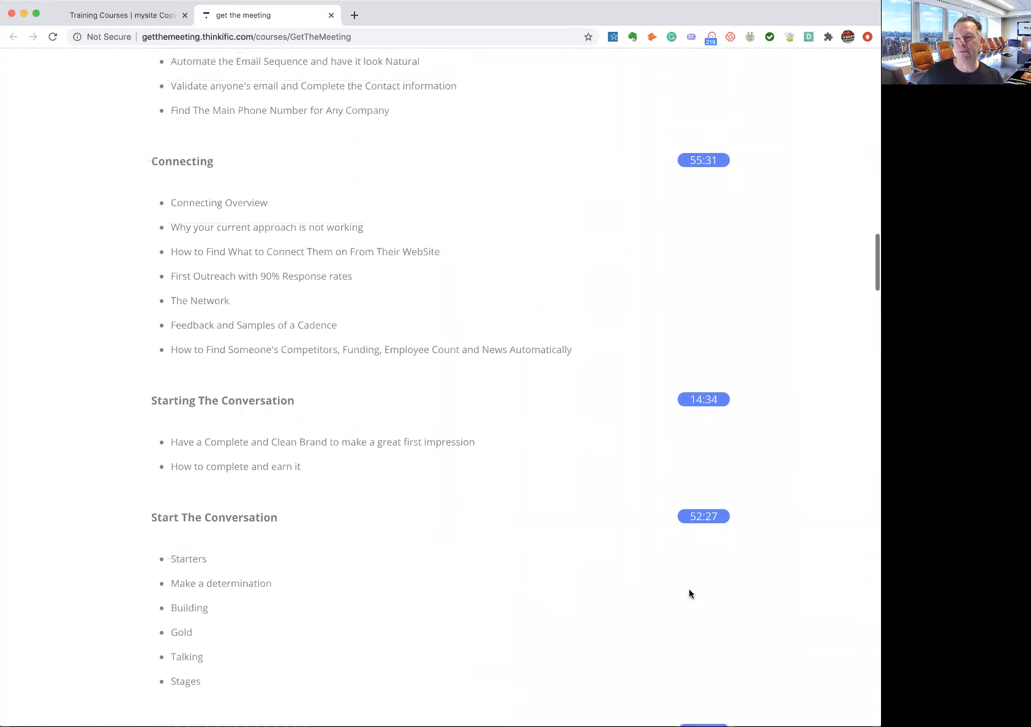
scroll(up, 3)
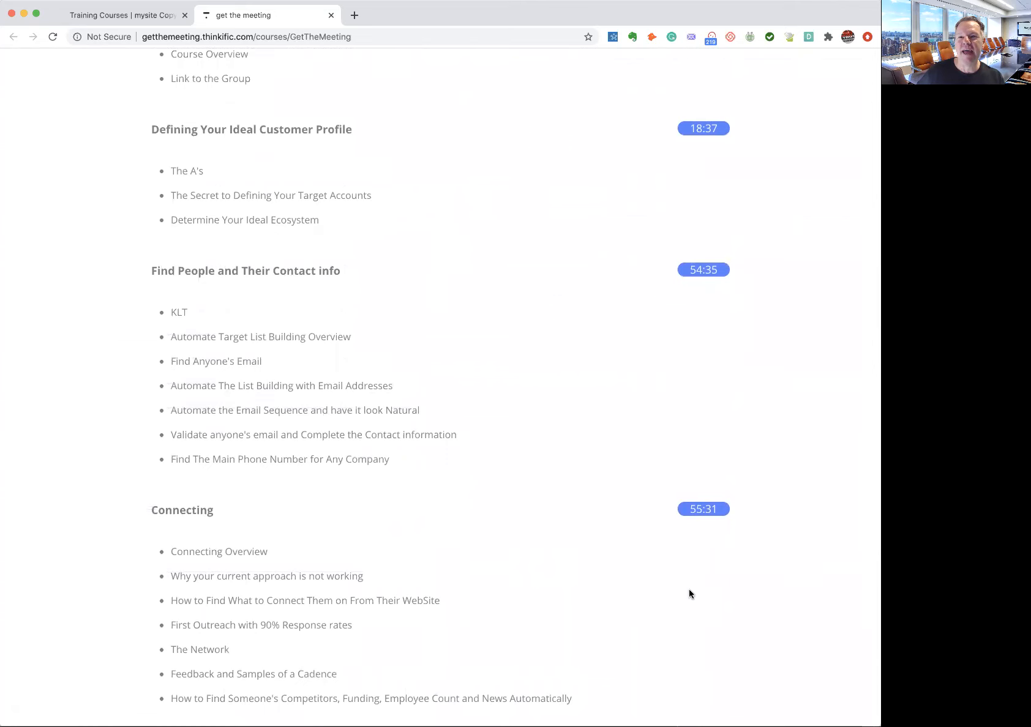
scroll(up, 3)
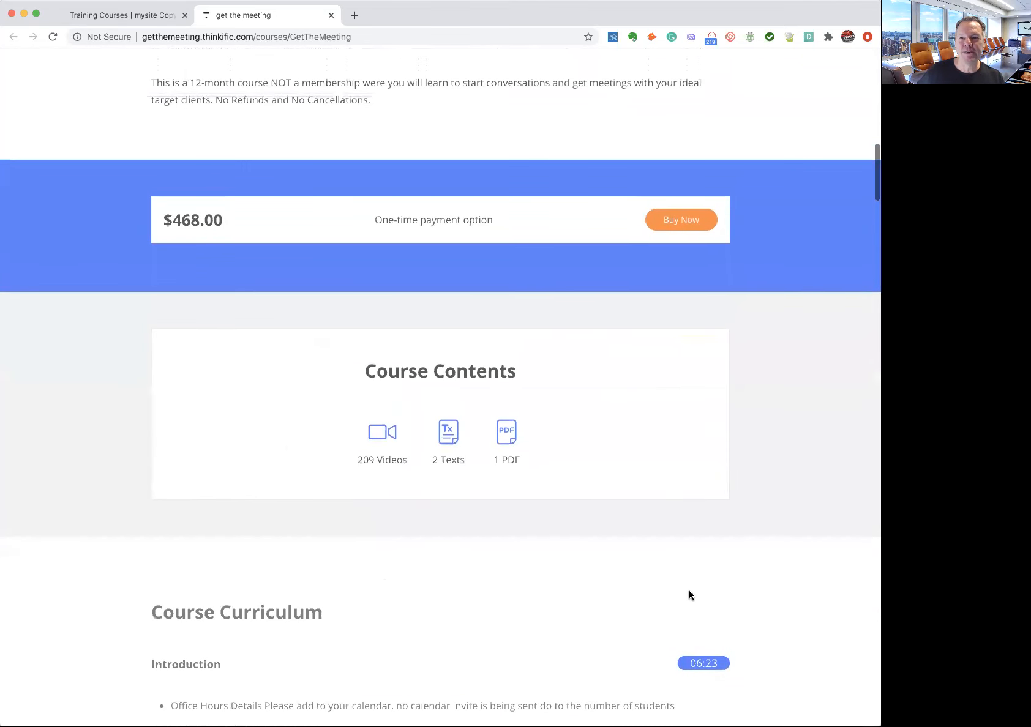
scroll(up, 3)
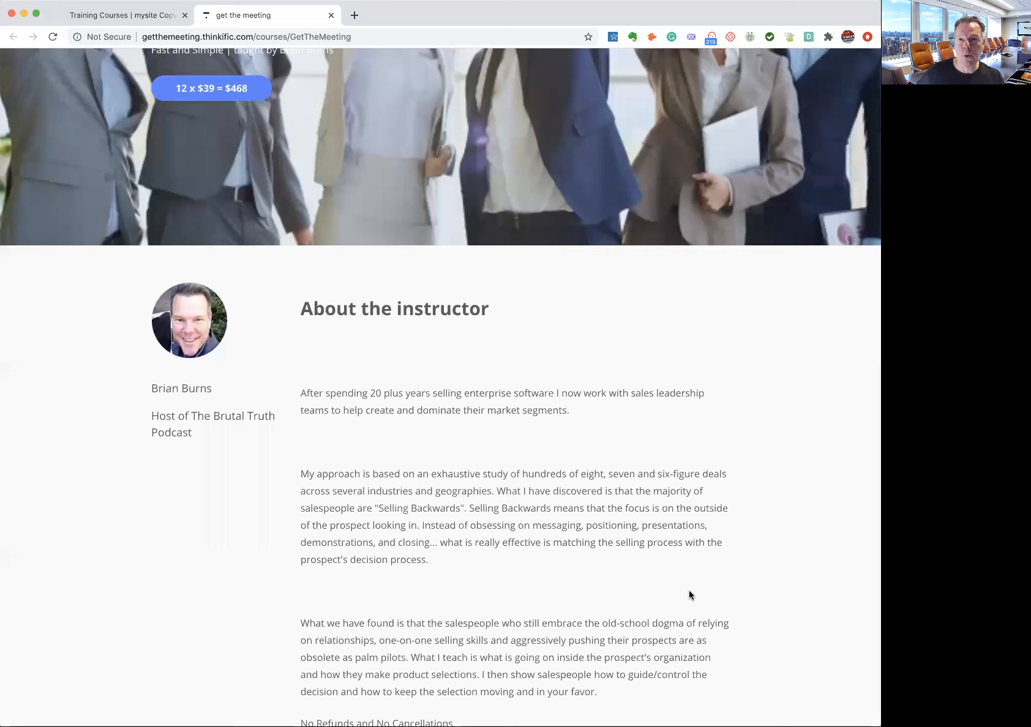
mouse_move(615, 581)
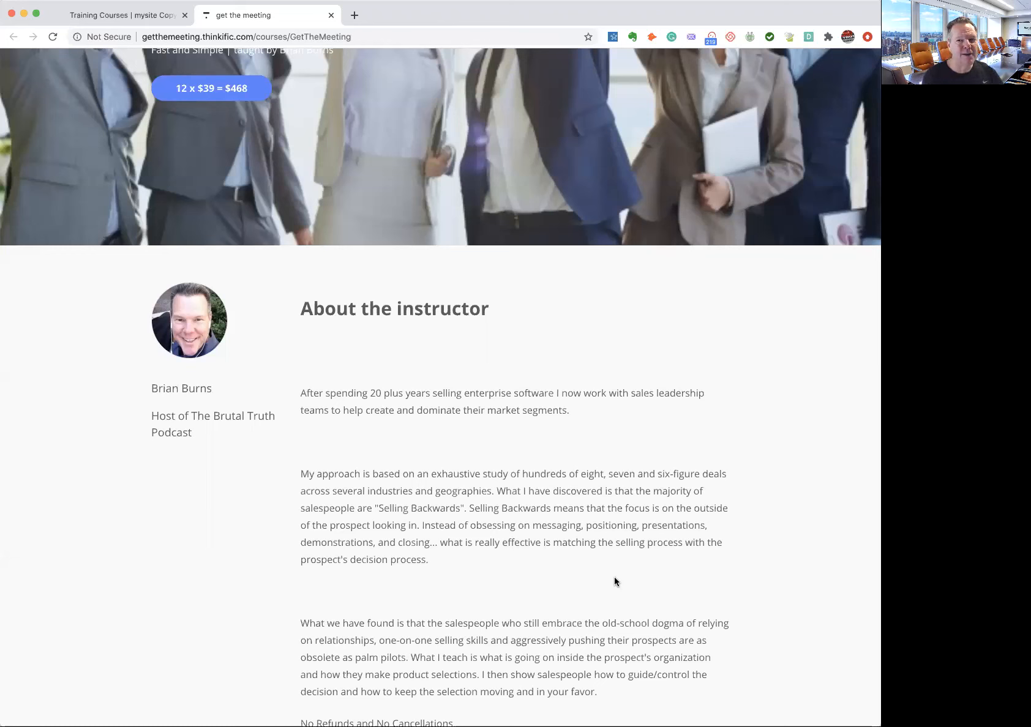
Scroll up to the 'Start the Conversation - Get The Meeting' banner and instructor biography
scroll(up, 3)
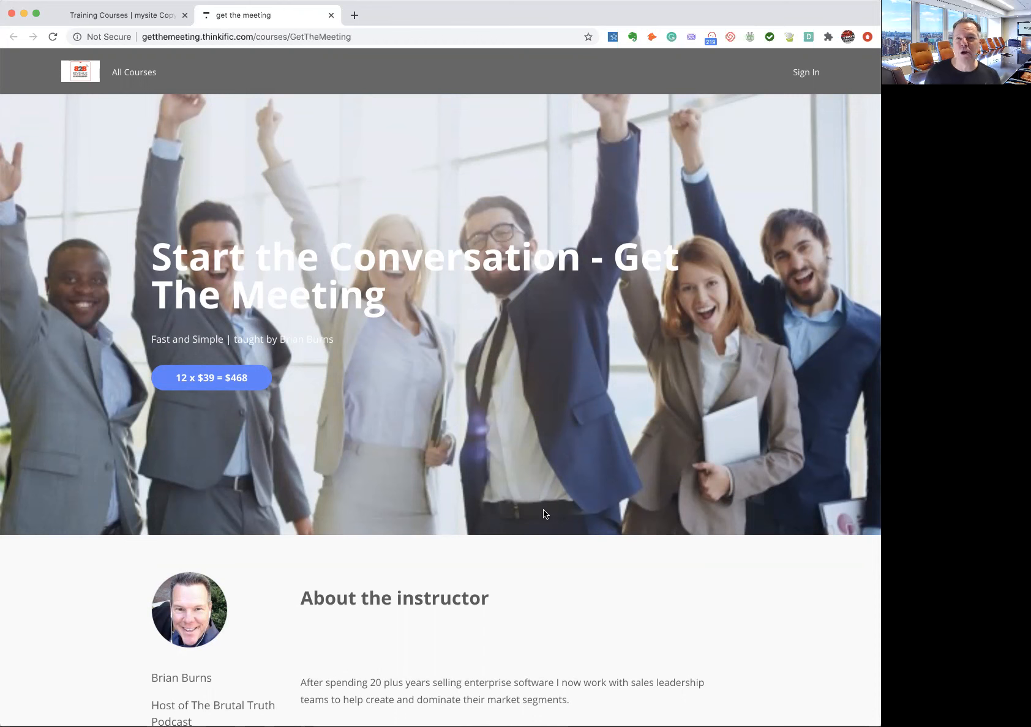
Open the Winning The Complex Sale course page and view its $939.00 price
click(125, 16)
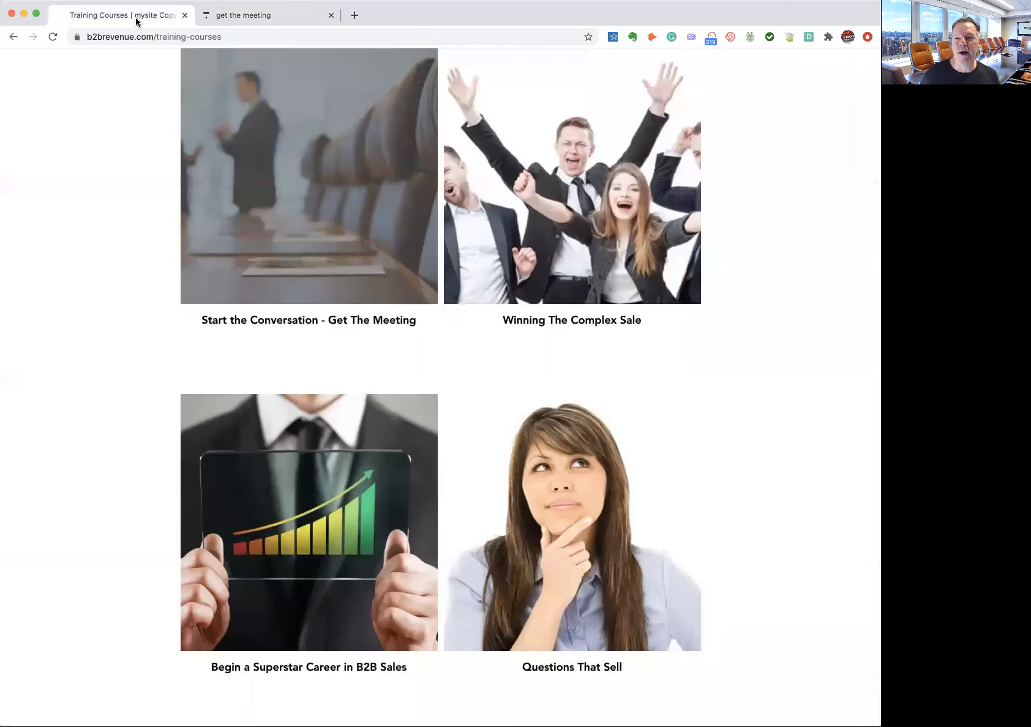
click(571, 179)
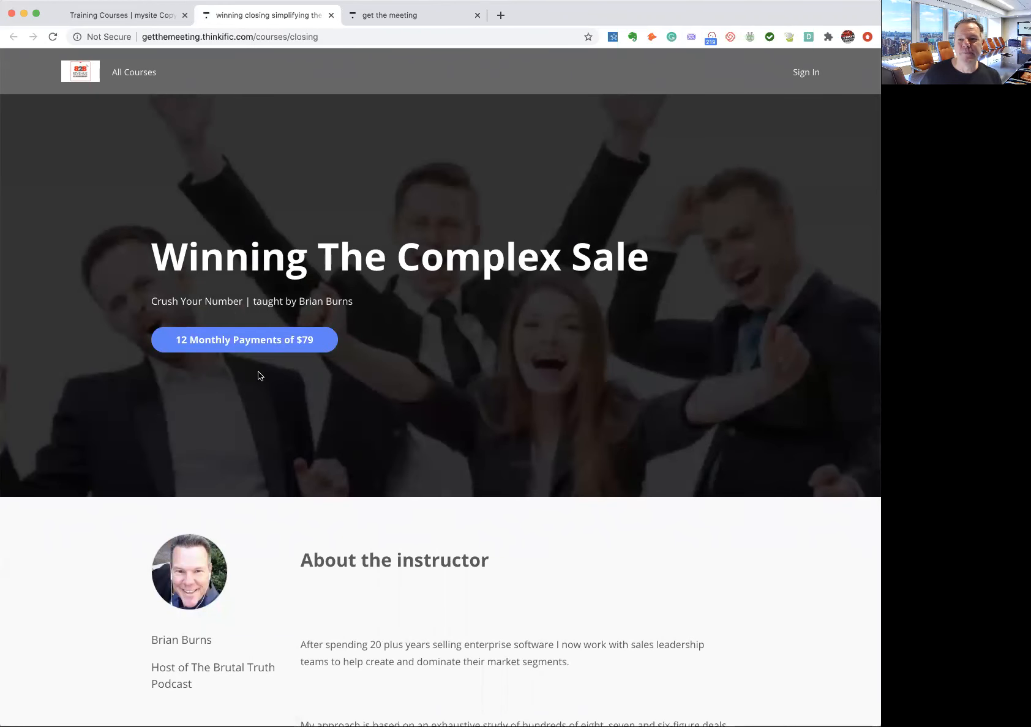
mouse_move(244, 339)
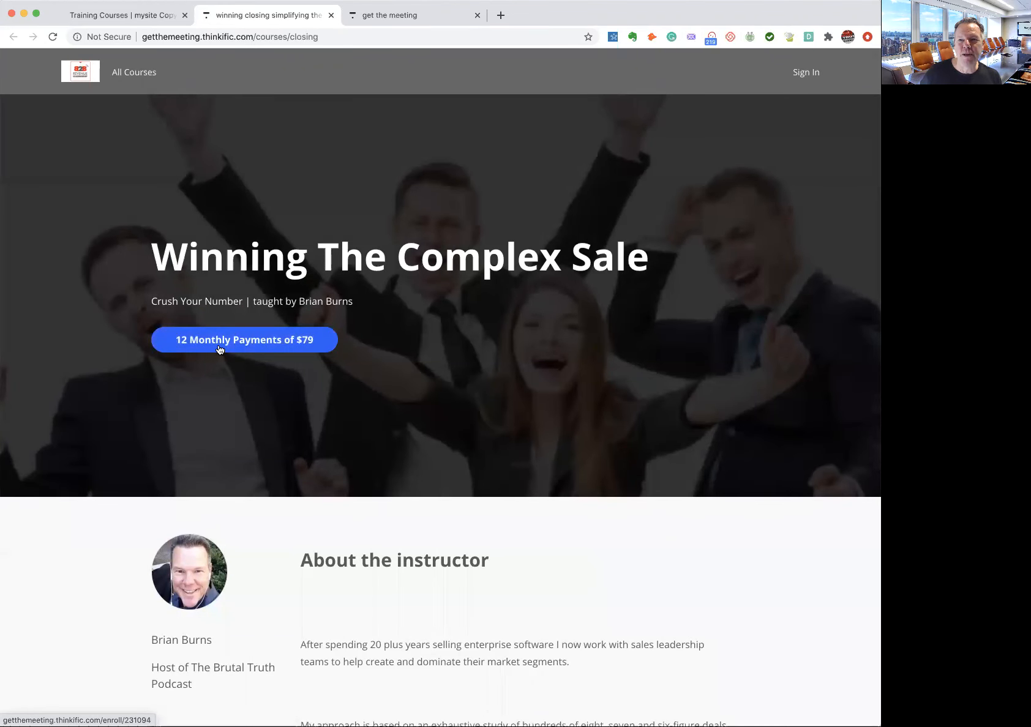
scroll(down, 3)
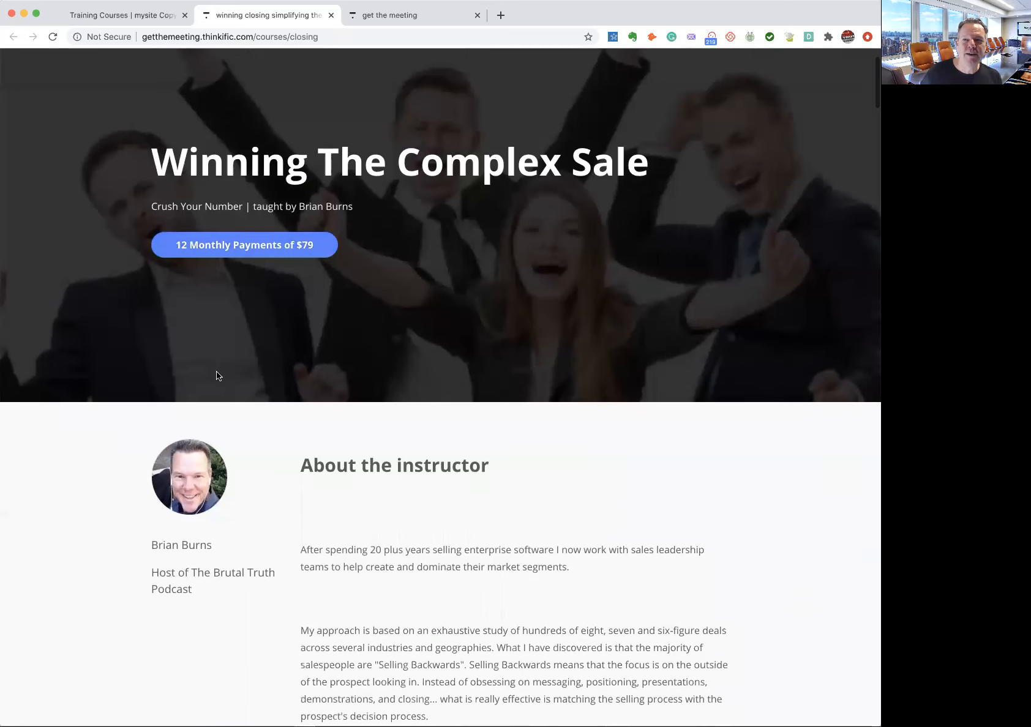
scroll(down, 3)
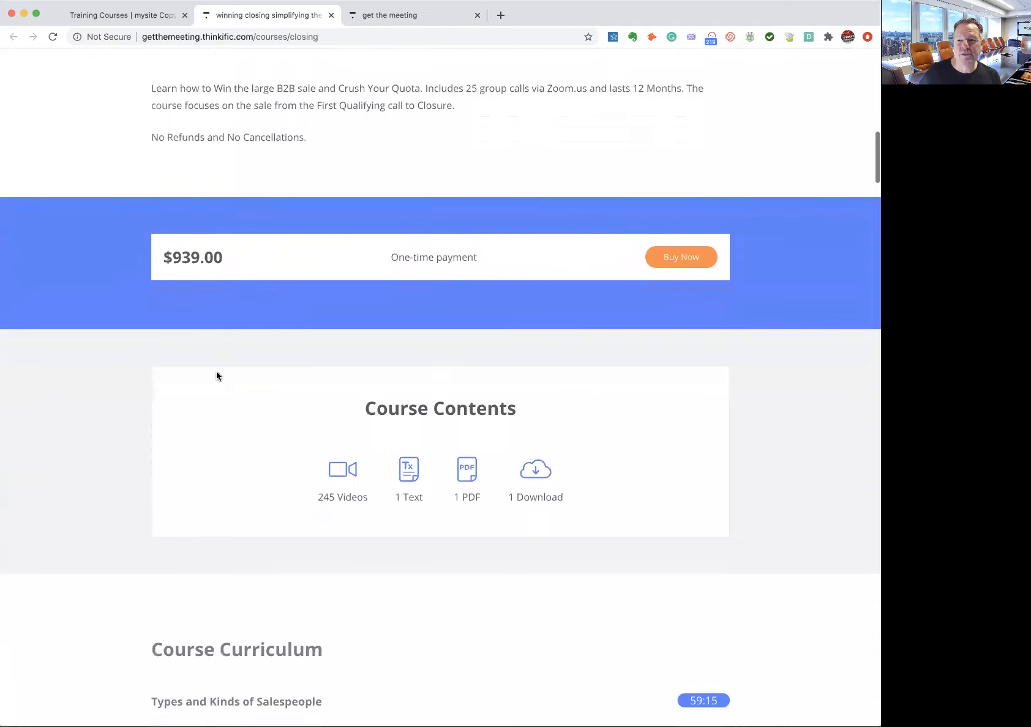
scroll(up, 3)
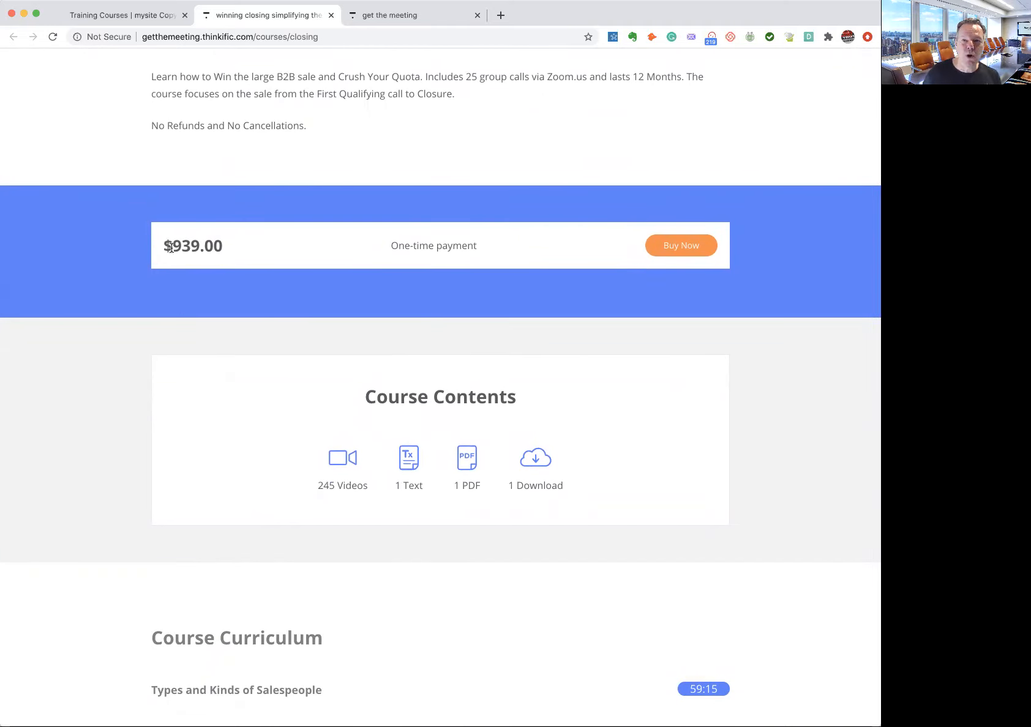
Scroll through the Complex Sale curriculum to the long Office Hours and Q&A section
scroll(down, 3)
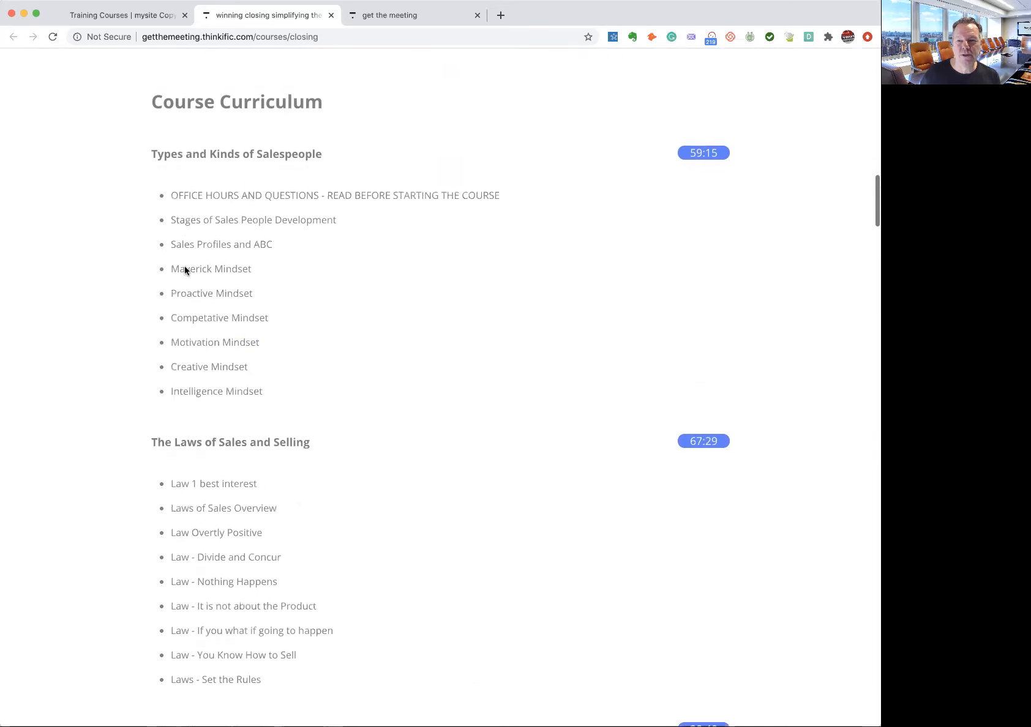
scroll(down, 3)
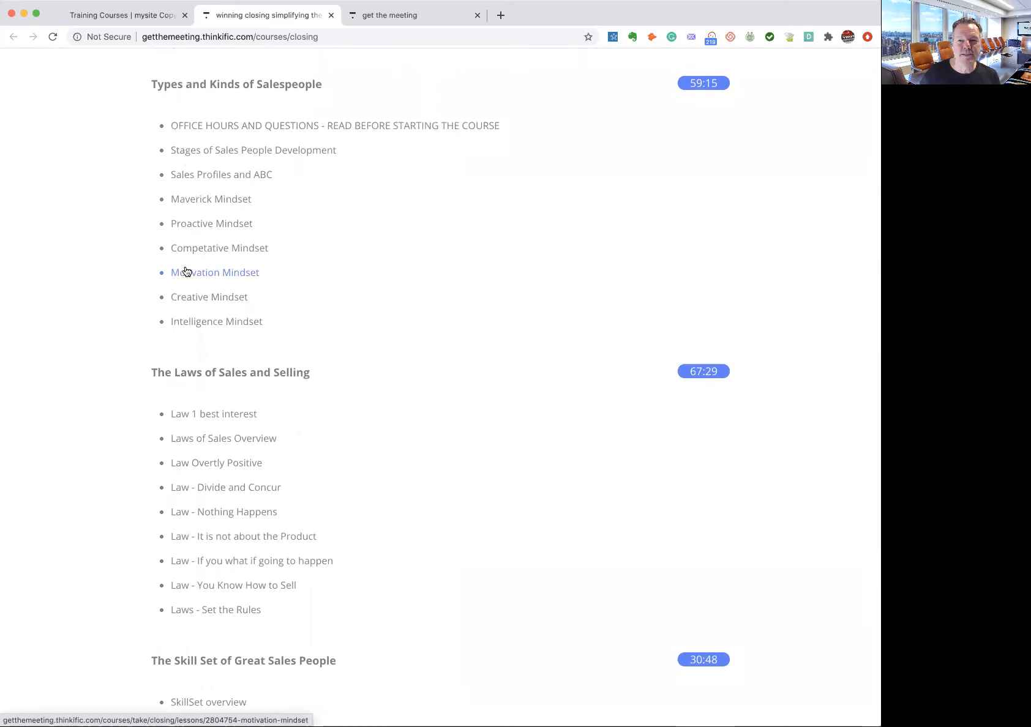
scroll(down, 3)
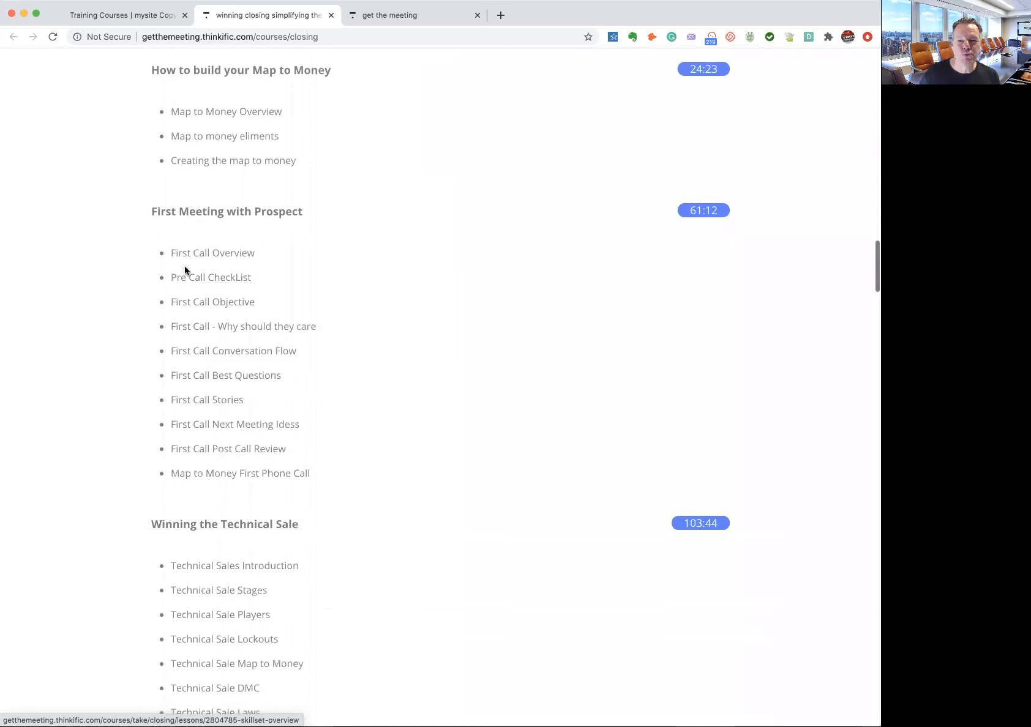
scroll(down, 3)
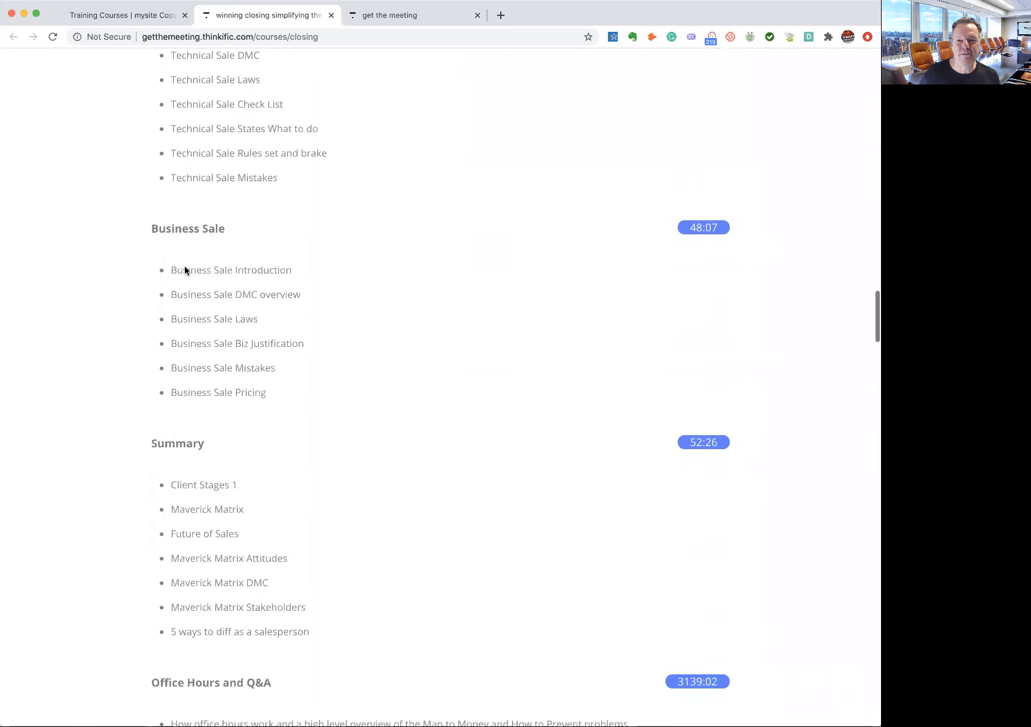
scroll(down, 3)
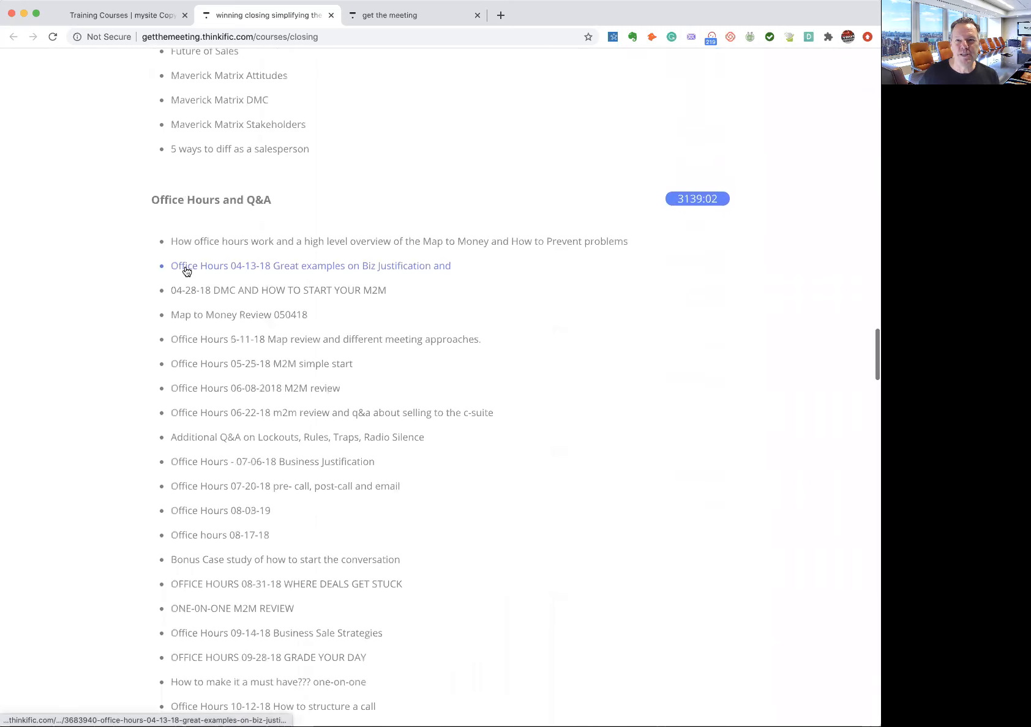
mouse_move(680, 202)
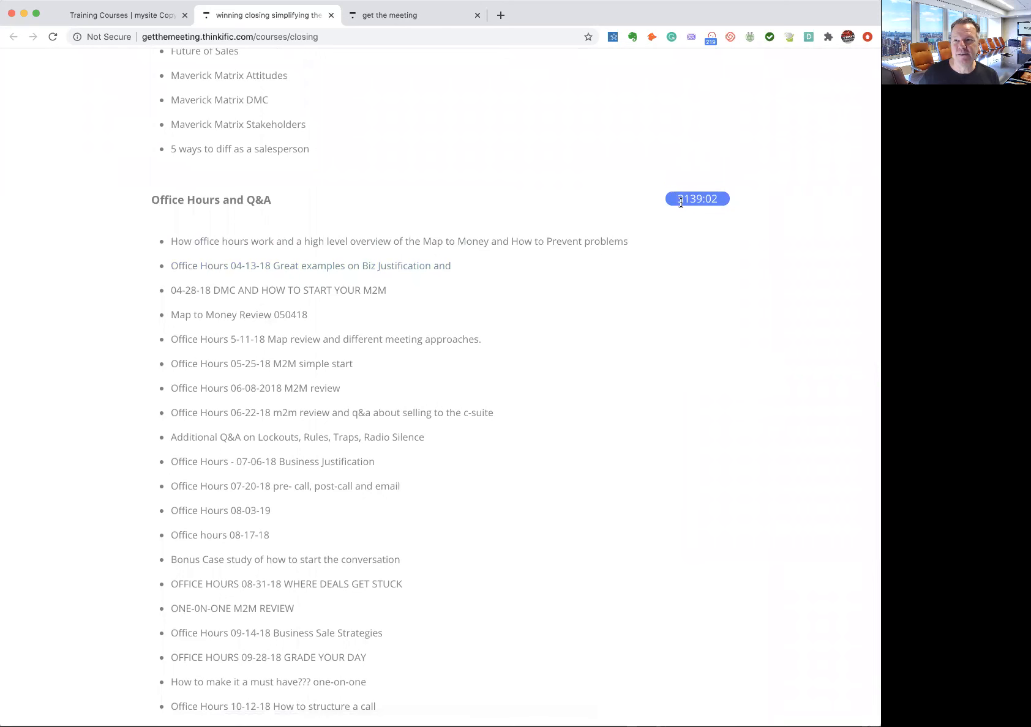
mouse_move(691, 212)
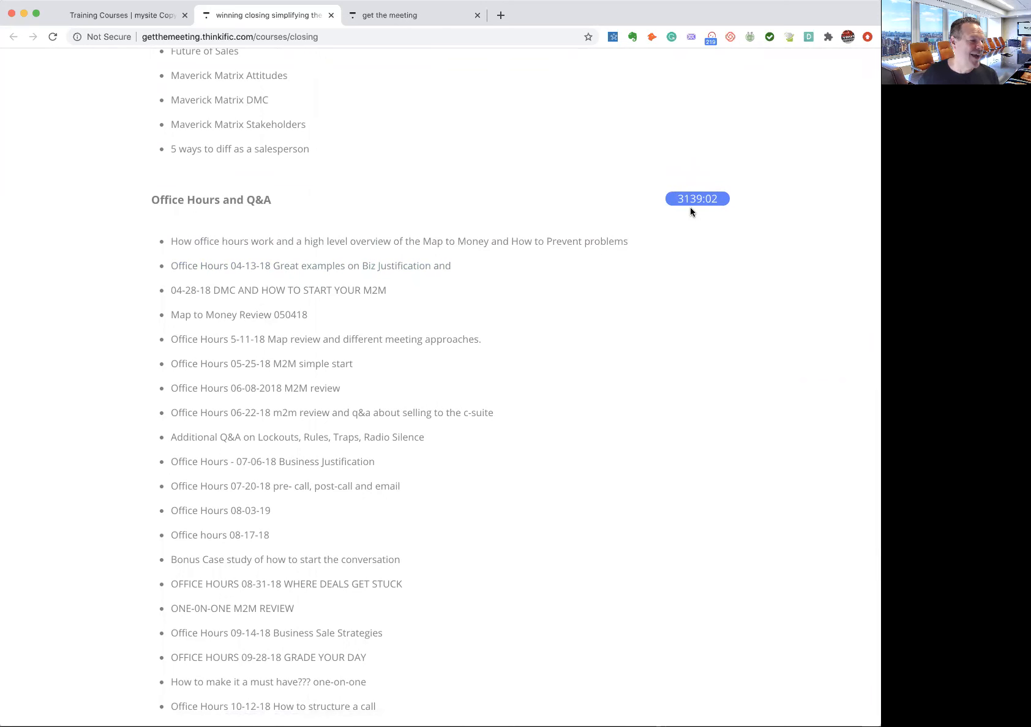
scroll(down, 3)
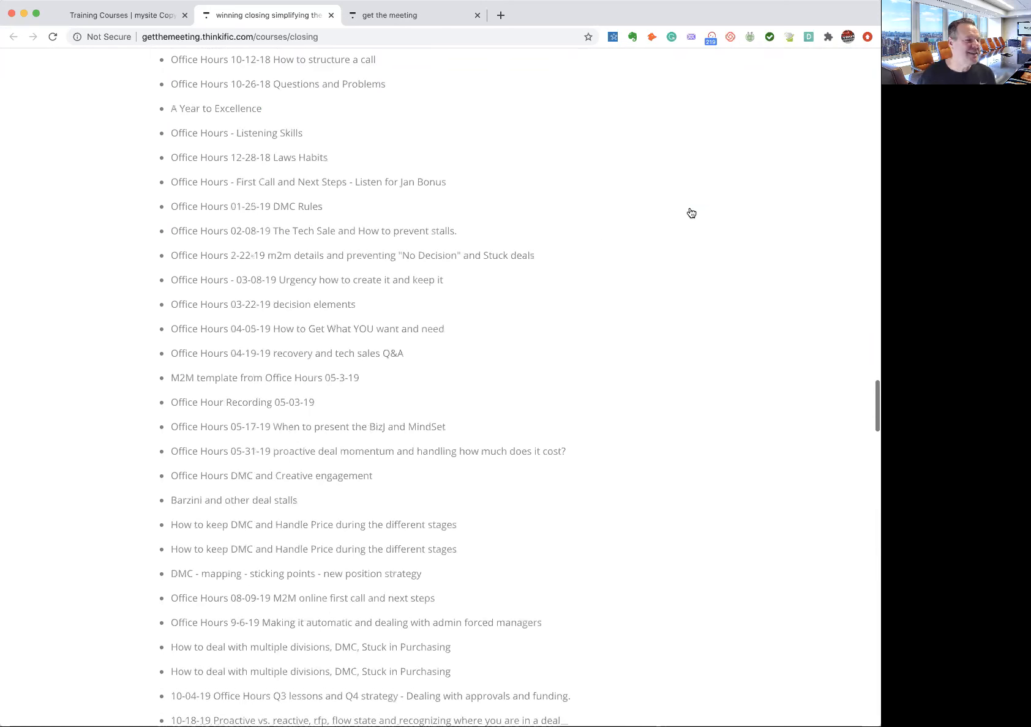
mouse_move(246, 204)
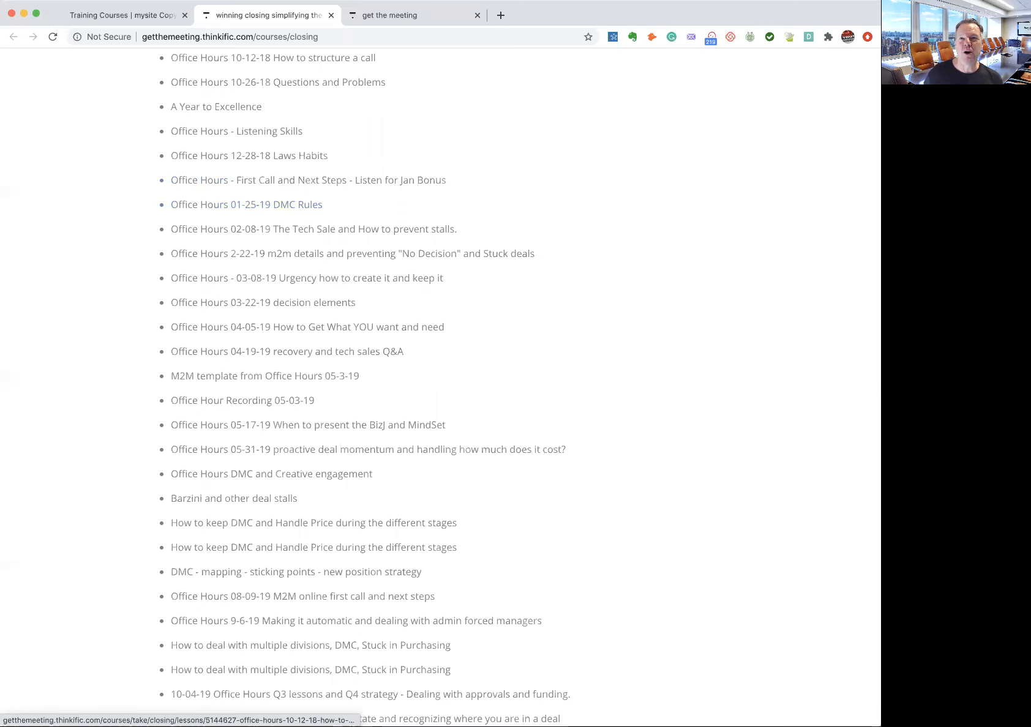
Switch back to the 'Training Courses | mysite' tab showing the four course tiles
click(124, 14)
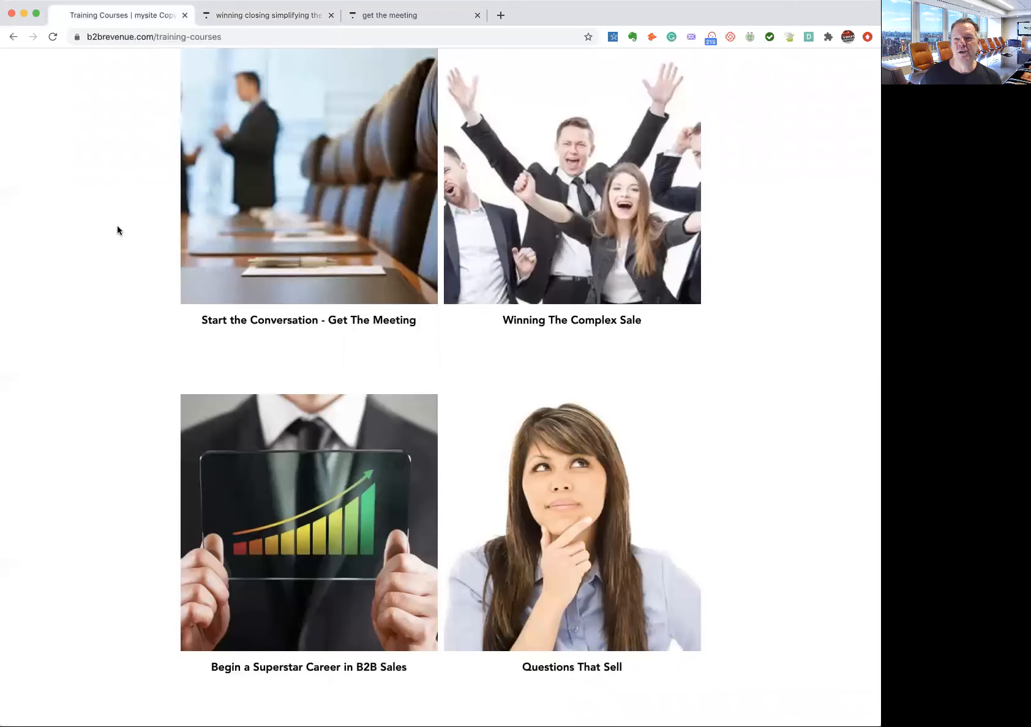
scroll(down, 3)
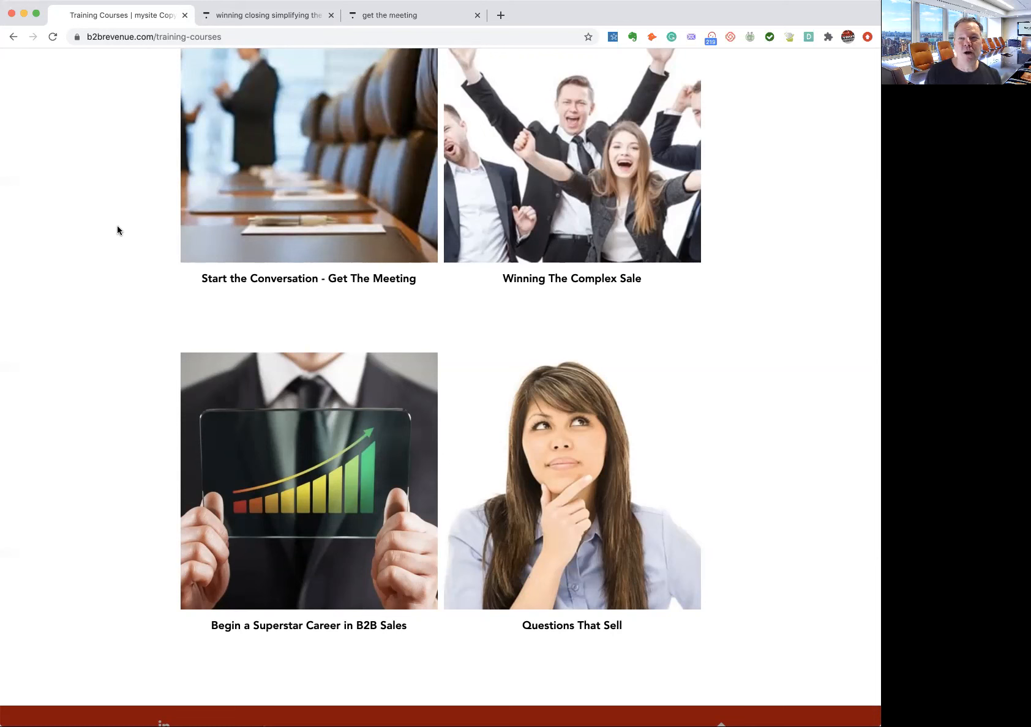
mouse_move(162, 215)
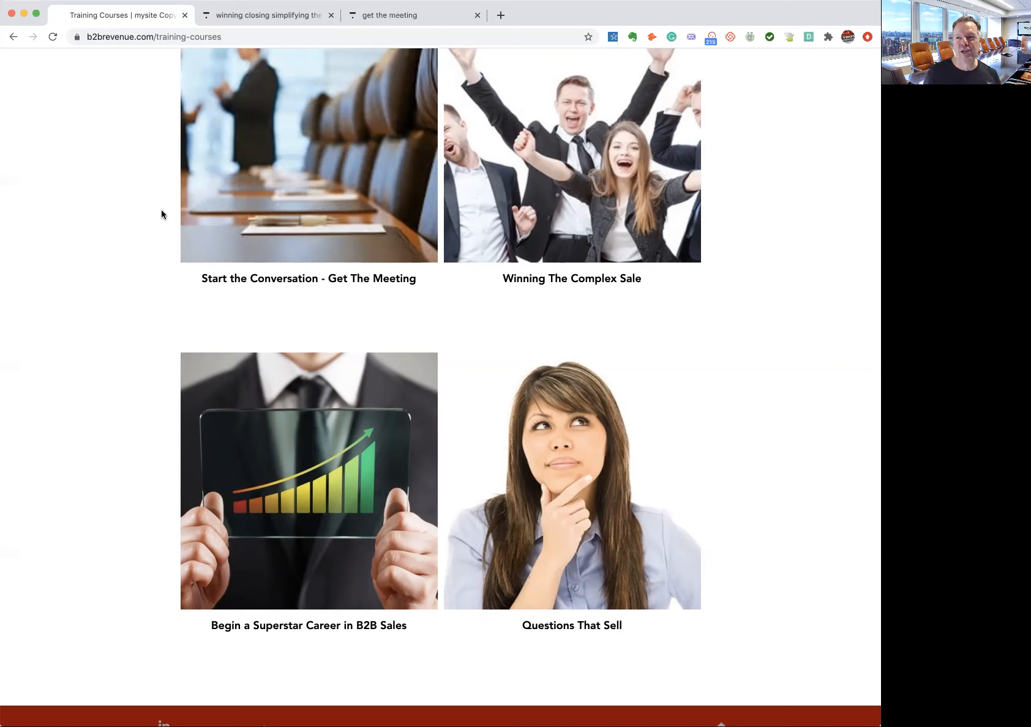
mouse_move(550, 197)
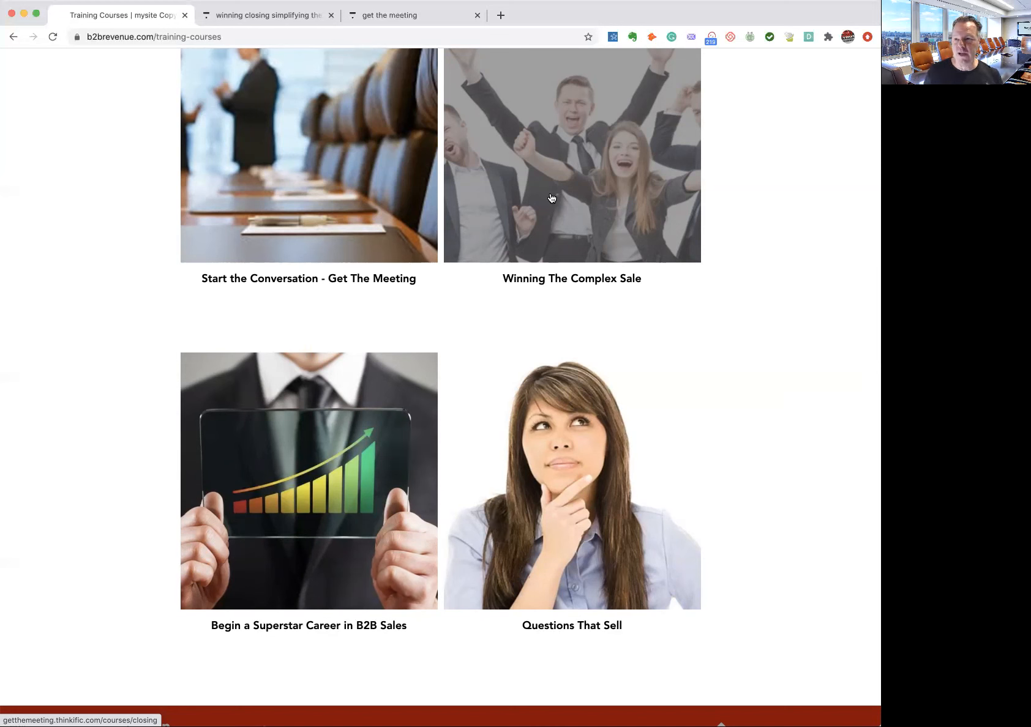
Scroll to the top banner, intro text and Let's Chat invitation on Training Courses
scroll(up, 3)
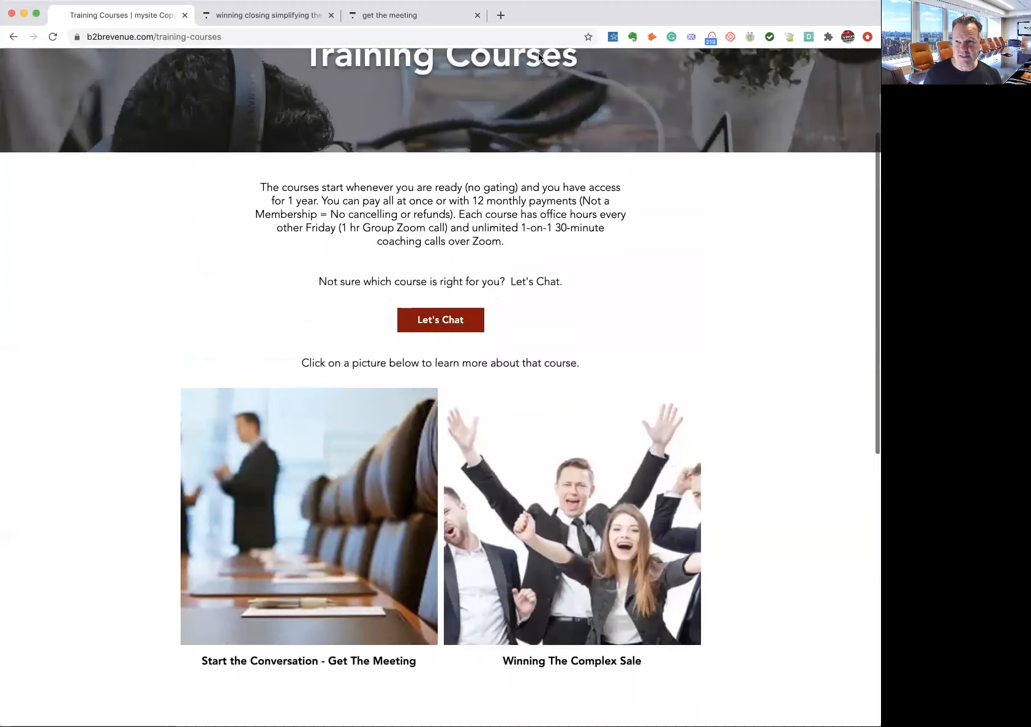
scroll(up, 3)
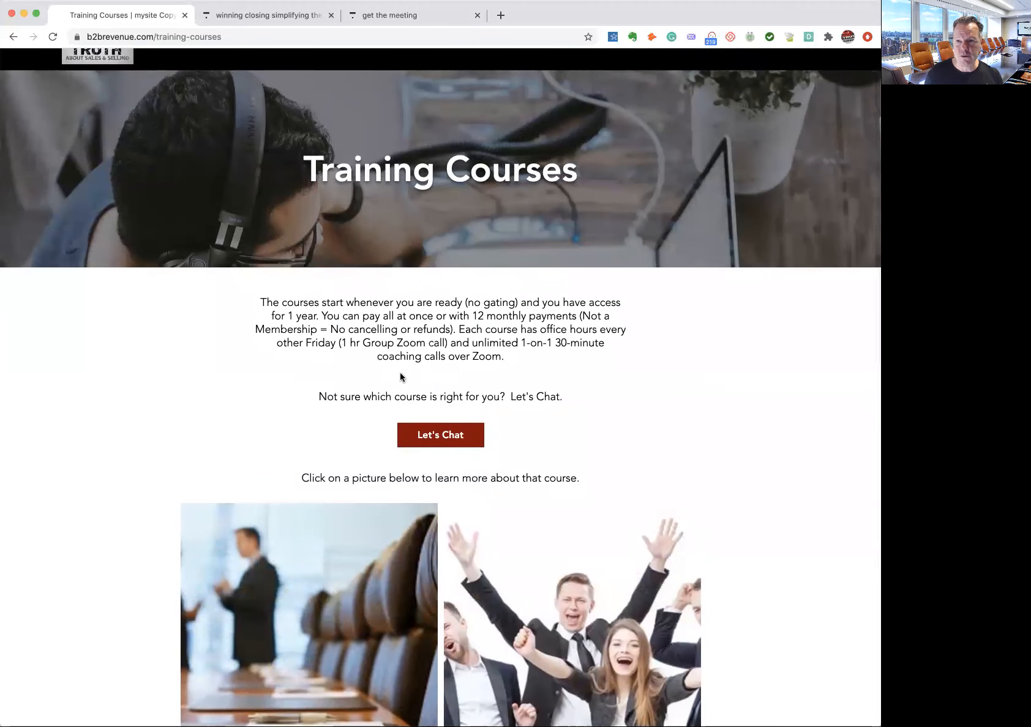
mouse_move(441, 379)
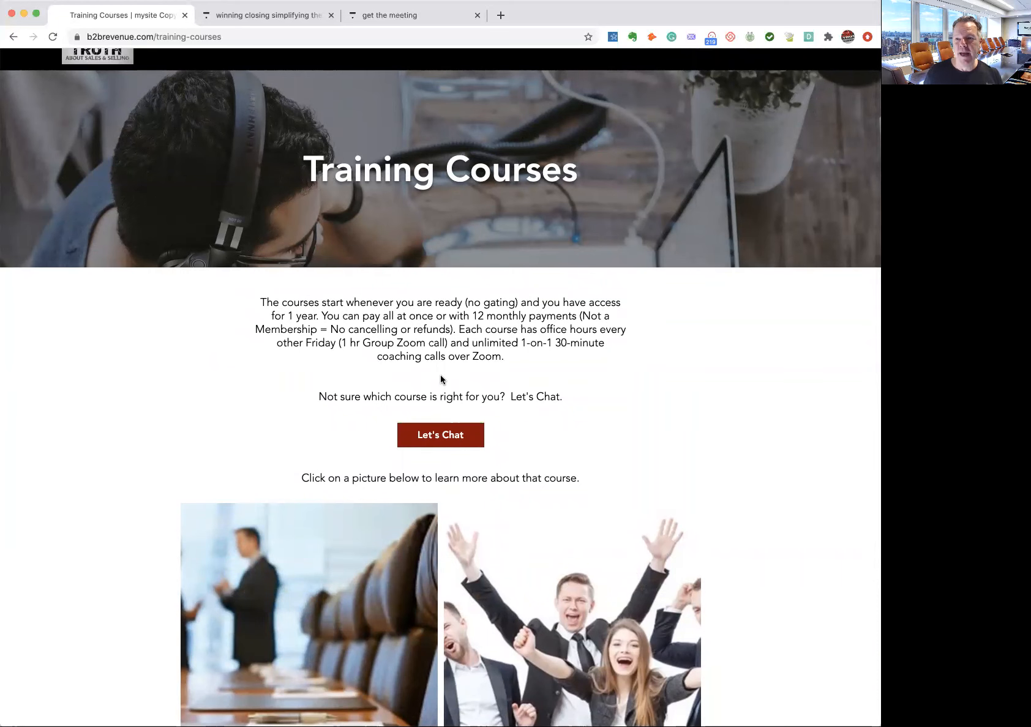
mouse_move(423, 467)
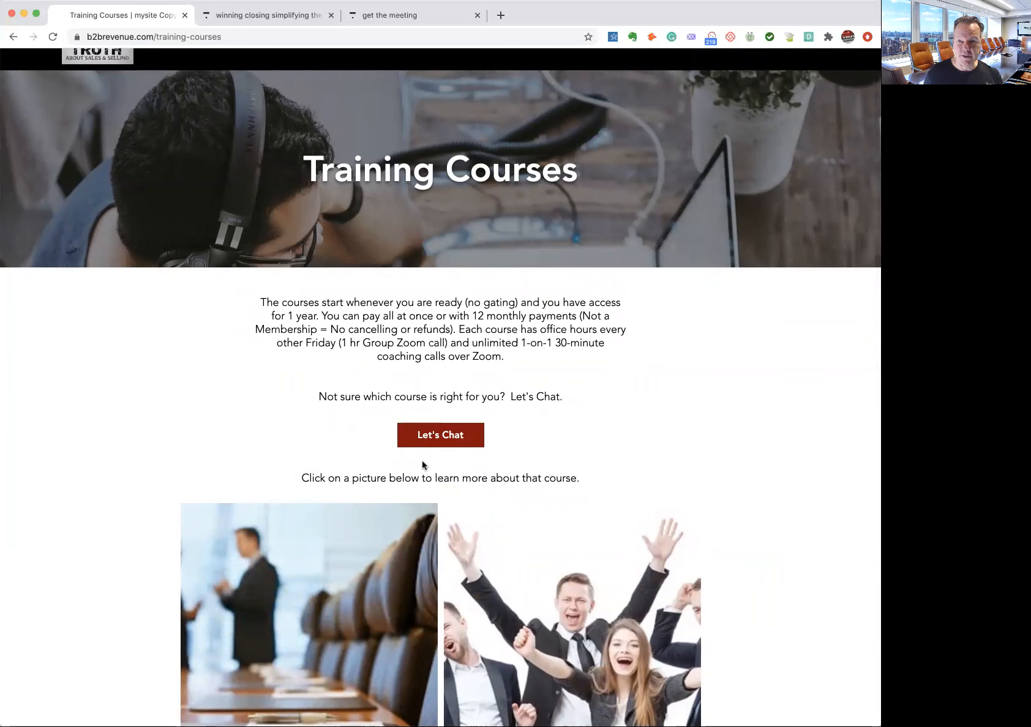
mouse_move(433, 455)
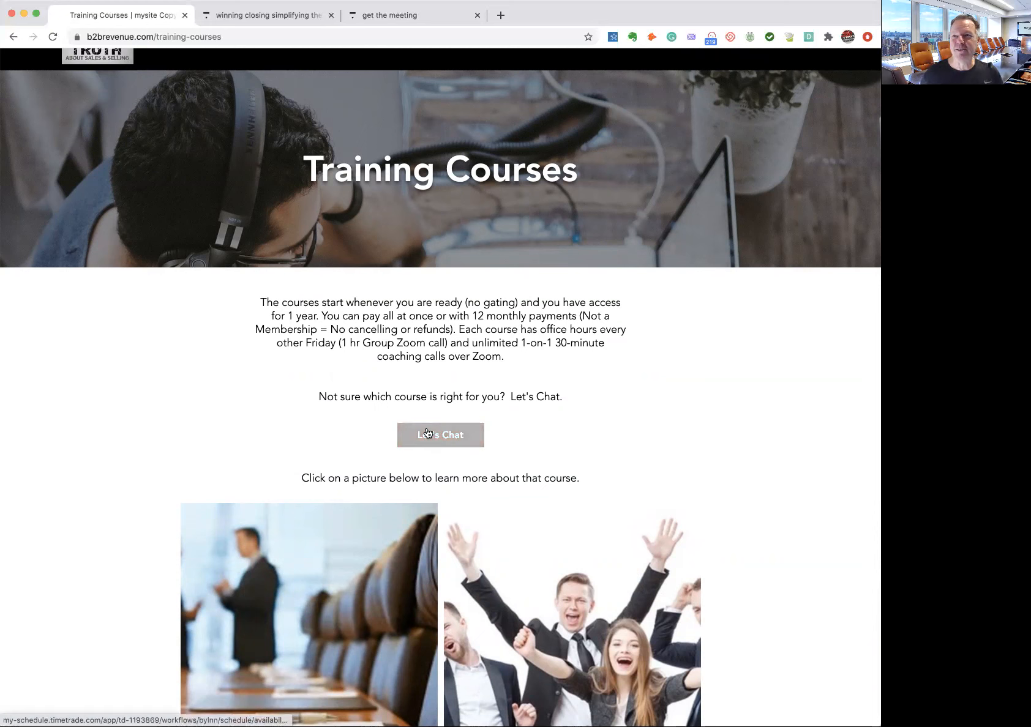
mouse_move(439, 434)
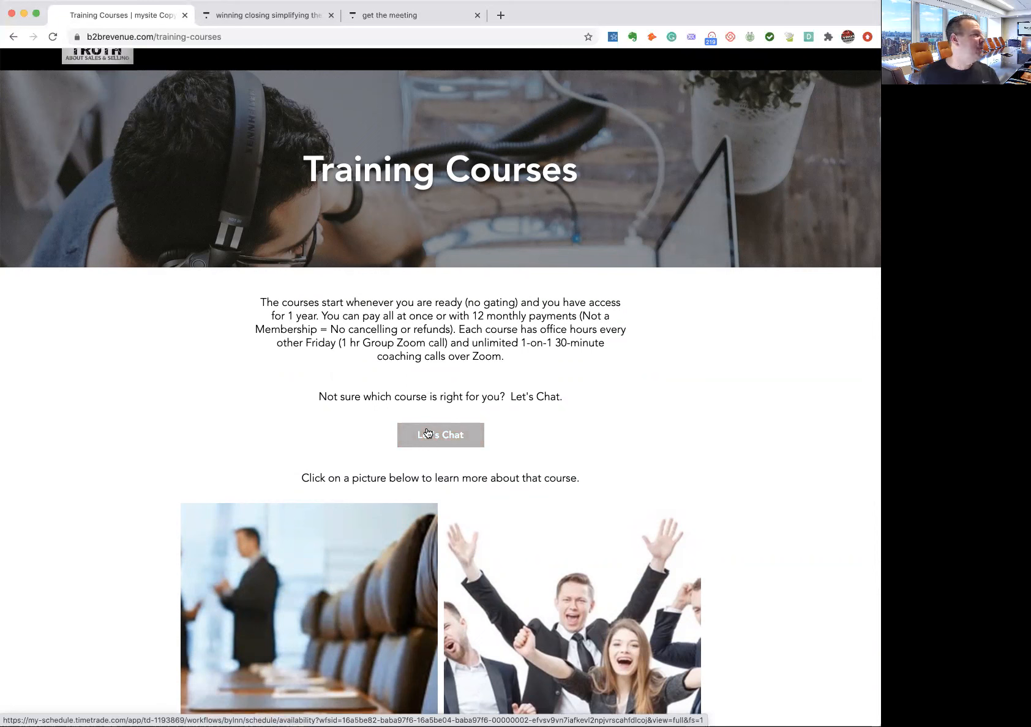